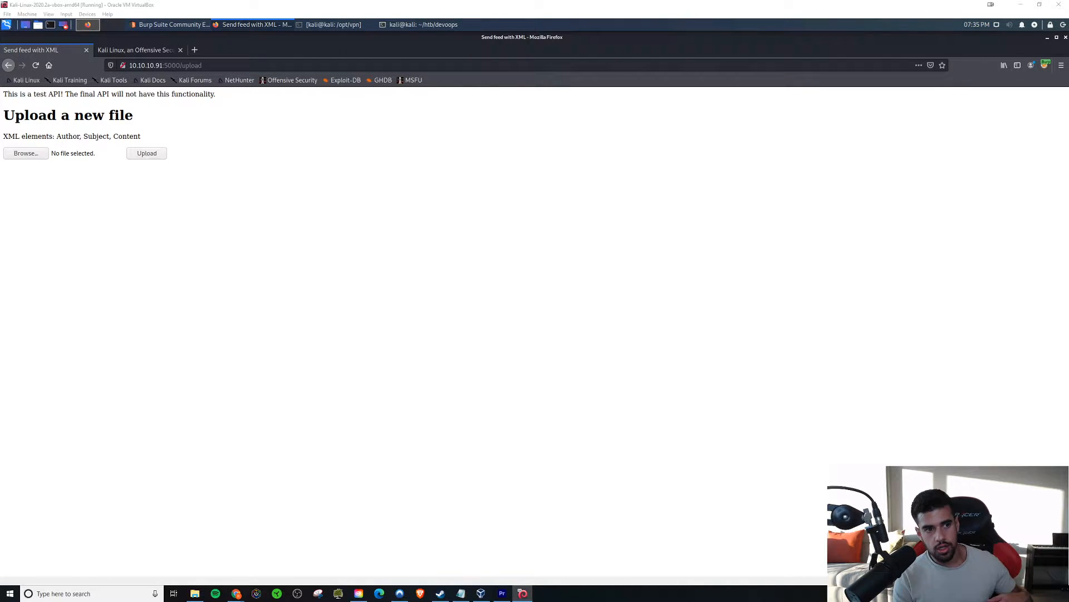
mouse_move(118, 206)
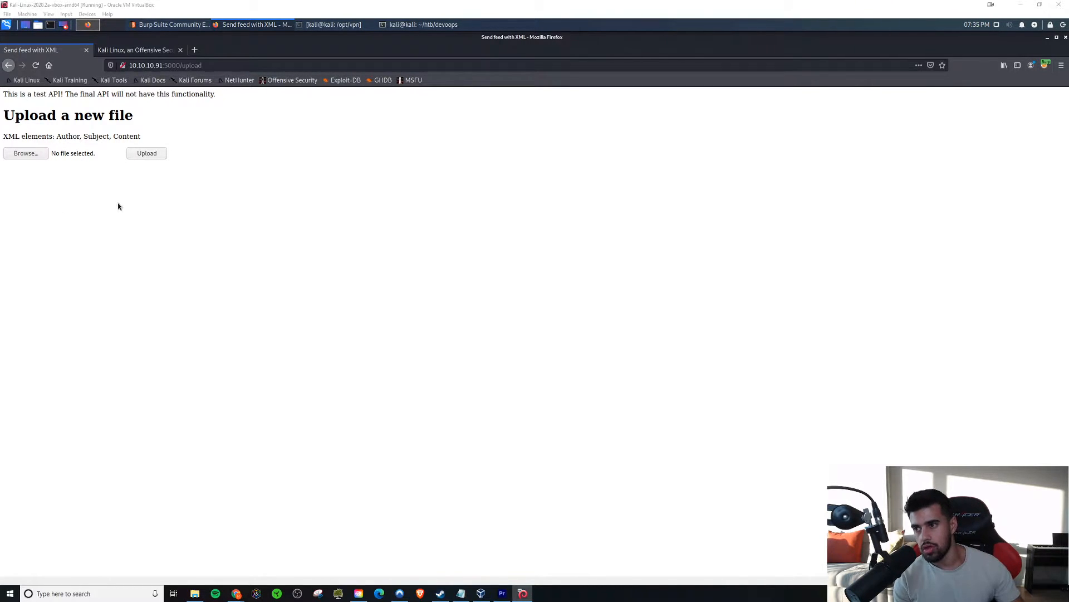
mouse_move(17, 186)
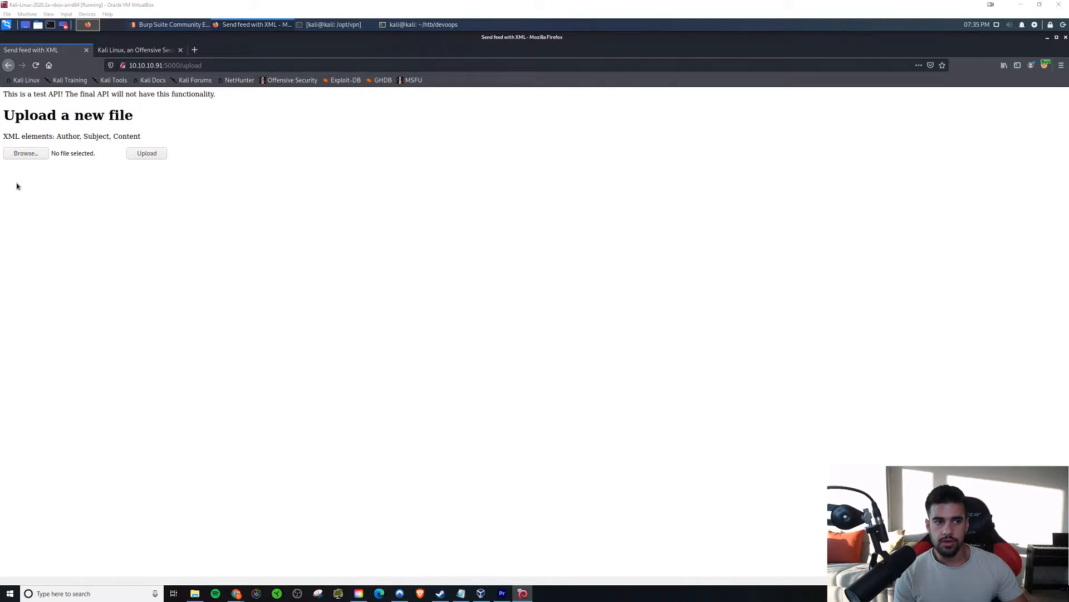
mouse_move(376, 235)
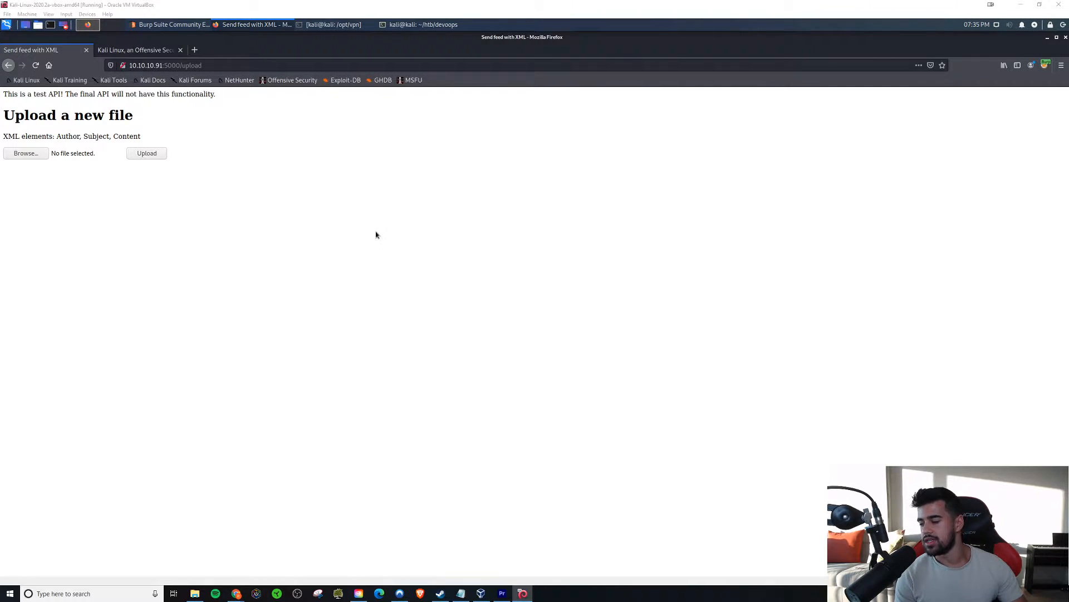
mouse_move(372, 248)
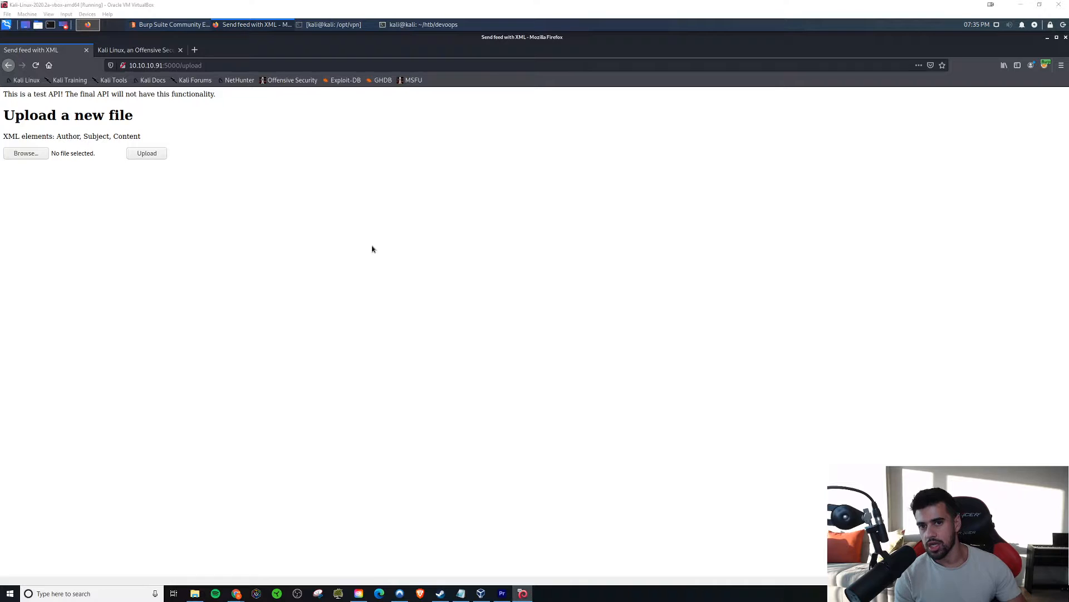
mouse_move(347, 234)
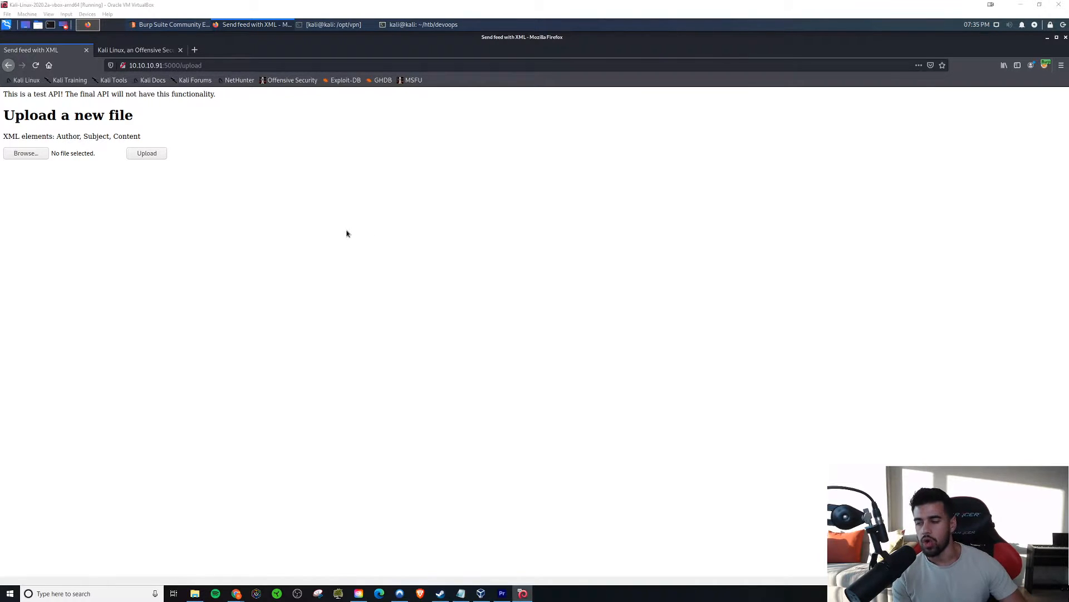
mouse_move(424, 193)
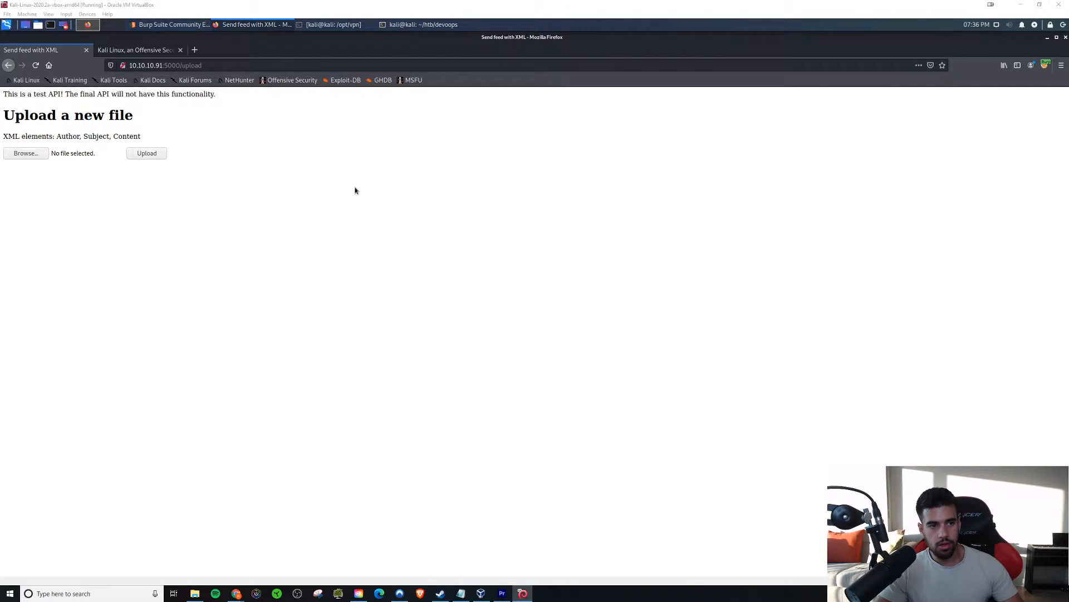
mouse_move(387, 209)
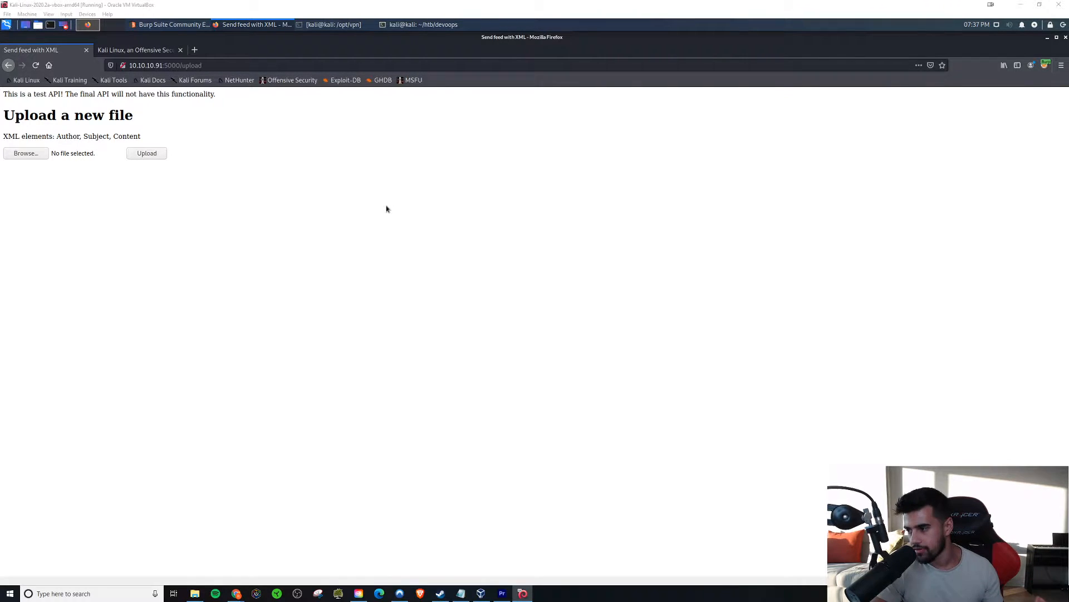
mouse_move(239, 253)
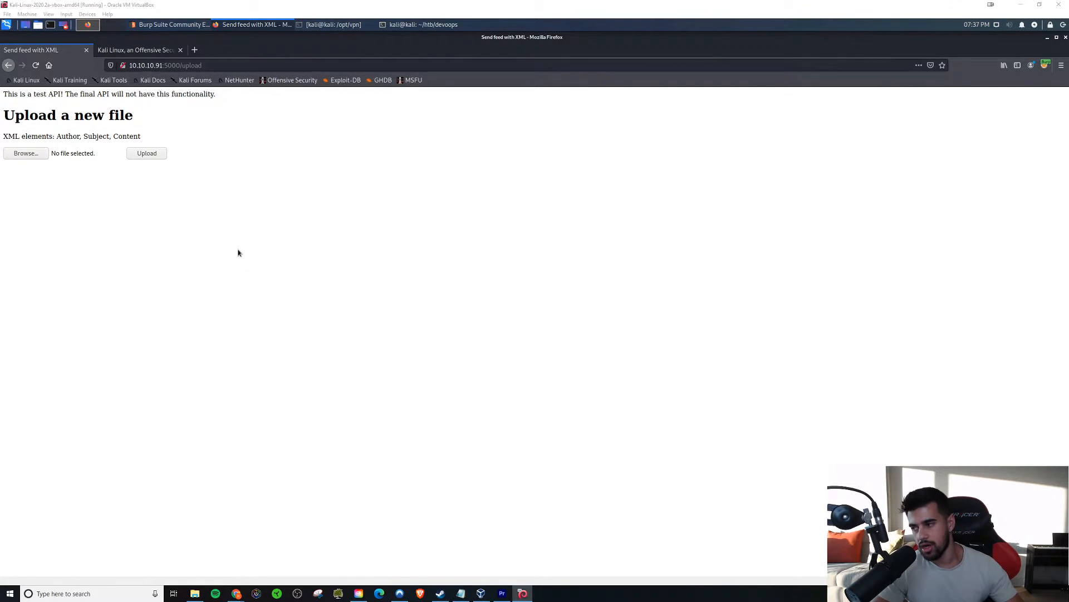
mouse_move(39, 207)
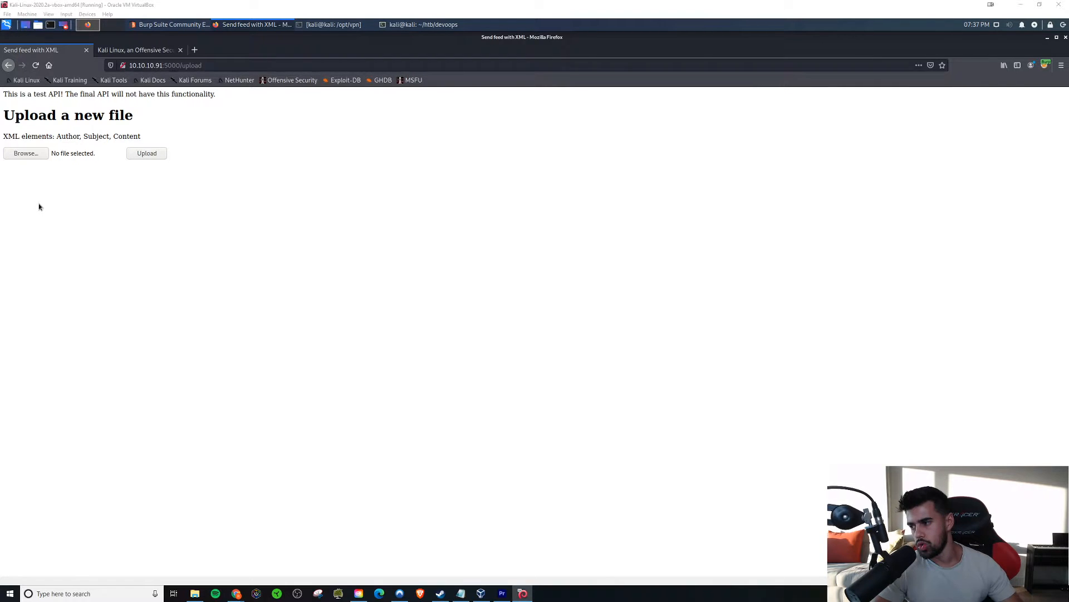
mouse_move(145, 89)
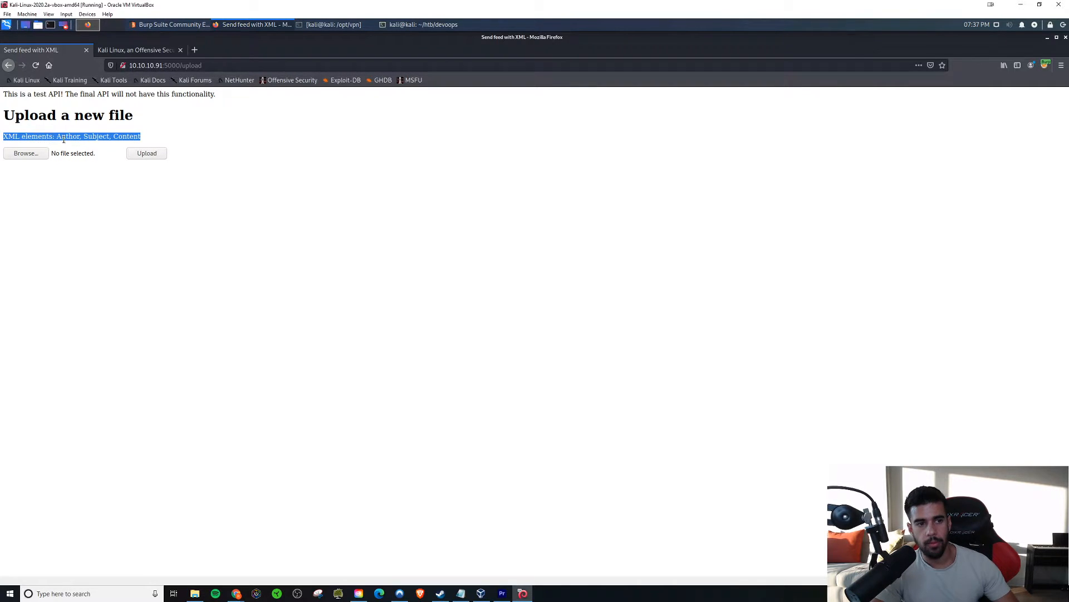
Note the feed's Author, Subject, Content elements, then create test.xml in the devoops terminal with touch.
click(114, 163)
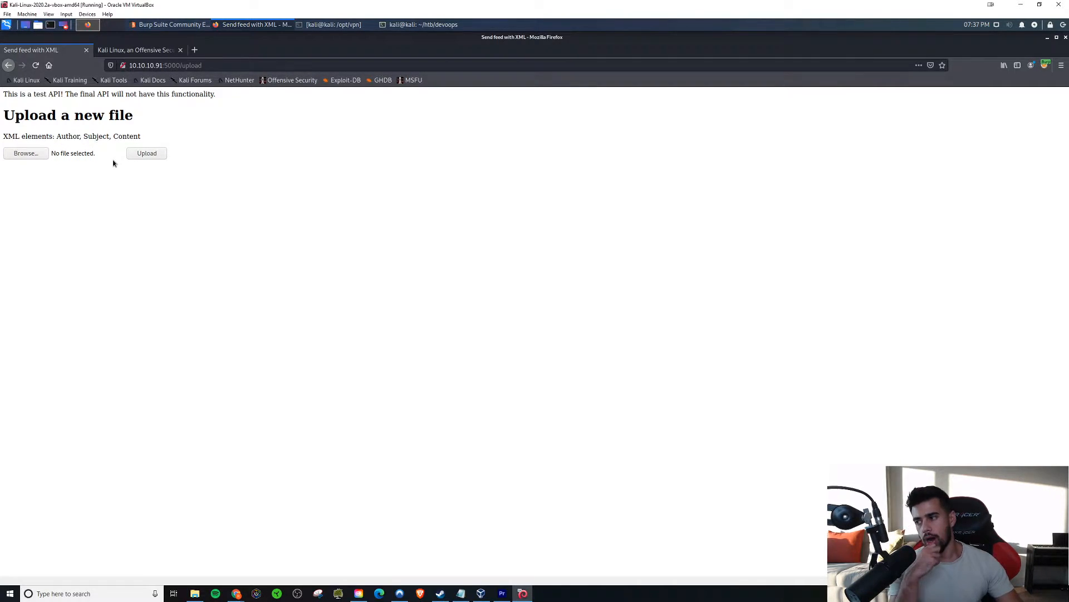
mouse_move(101, 177)
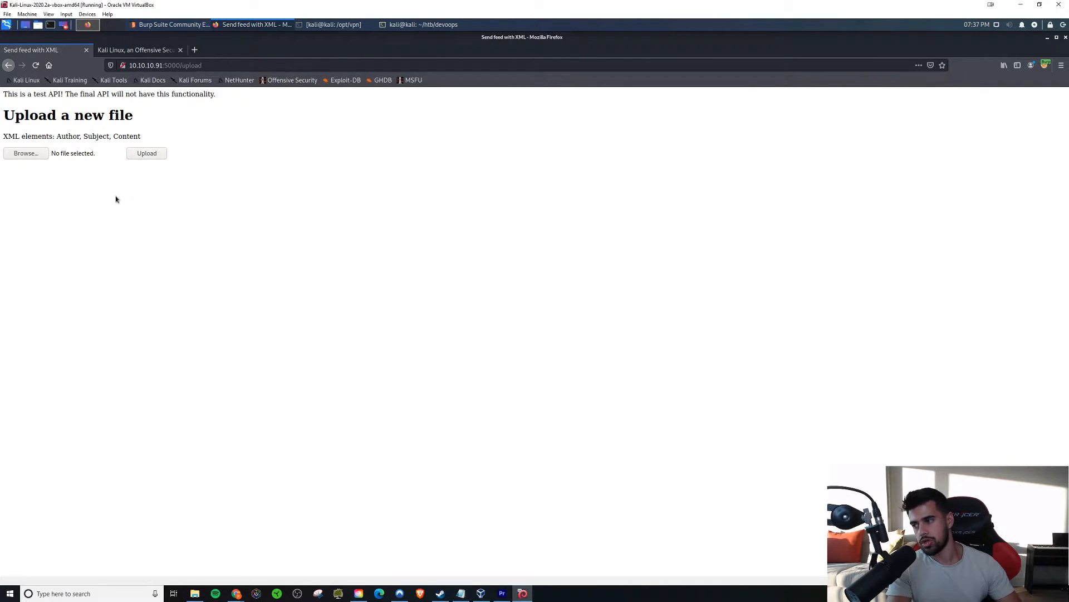
mouse_move(180, 232)
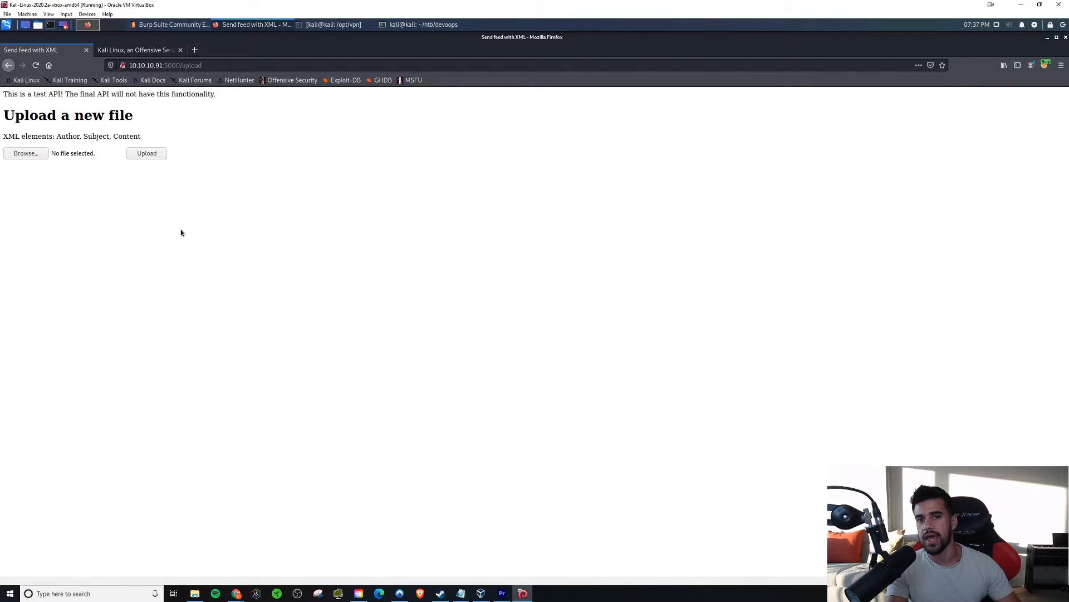
mouse_move(168, 221)
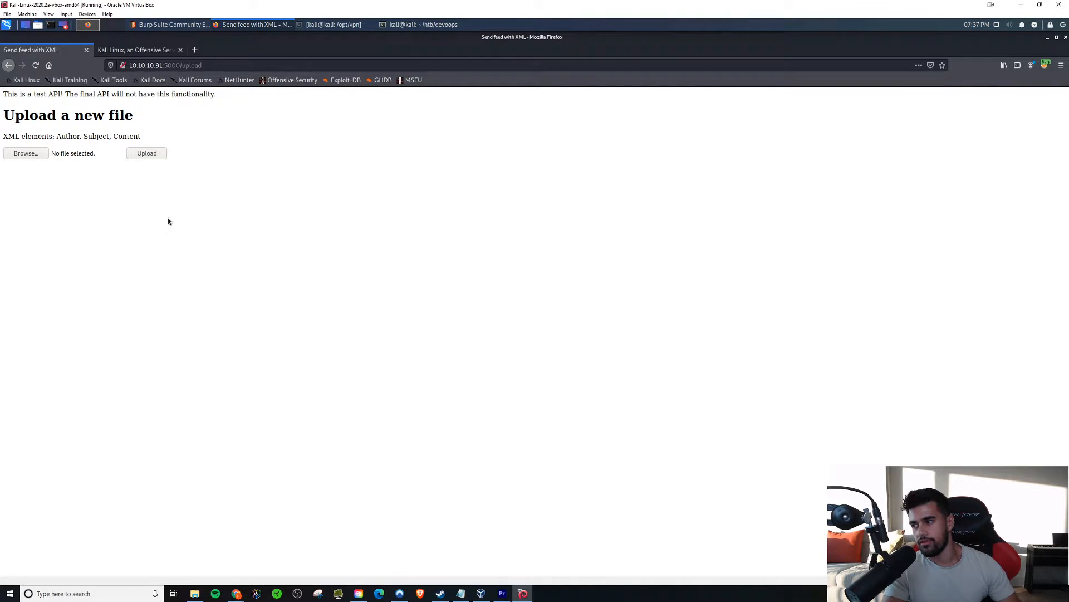
mouse_move(238, 244)
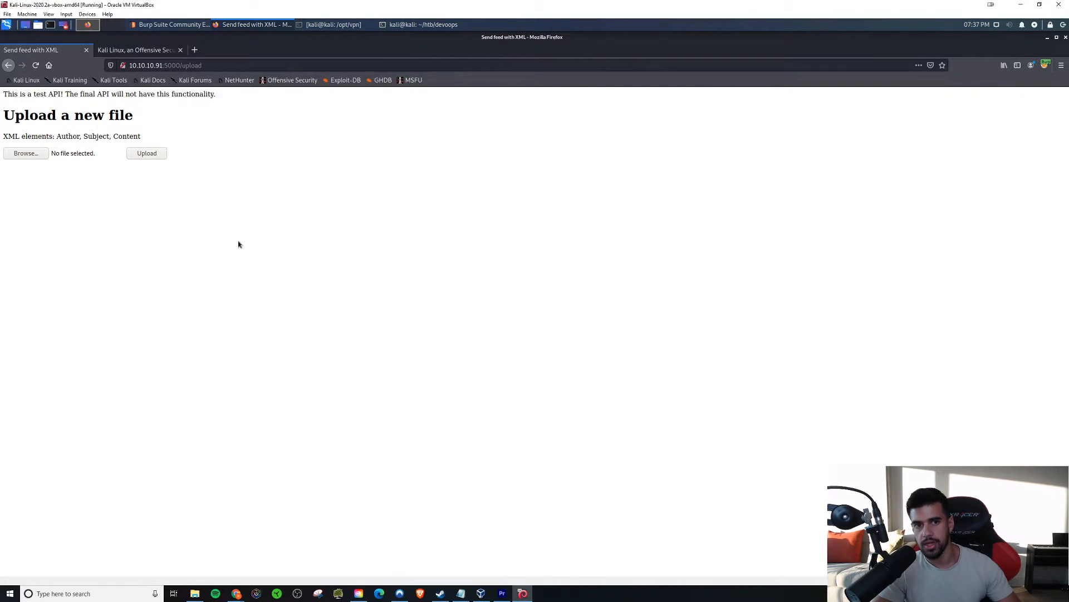
mouse_move(221, 220)
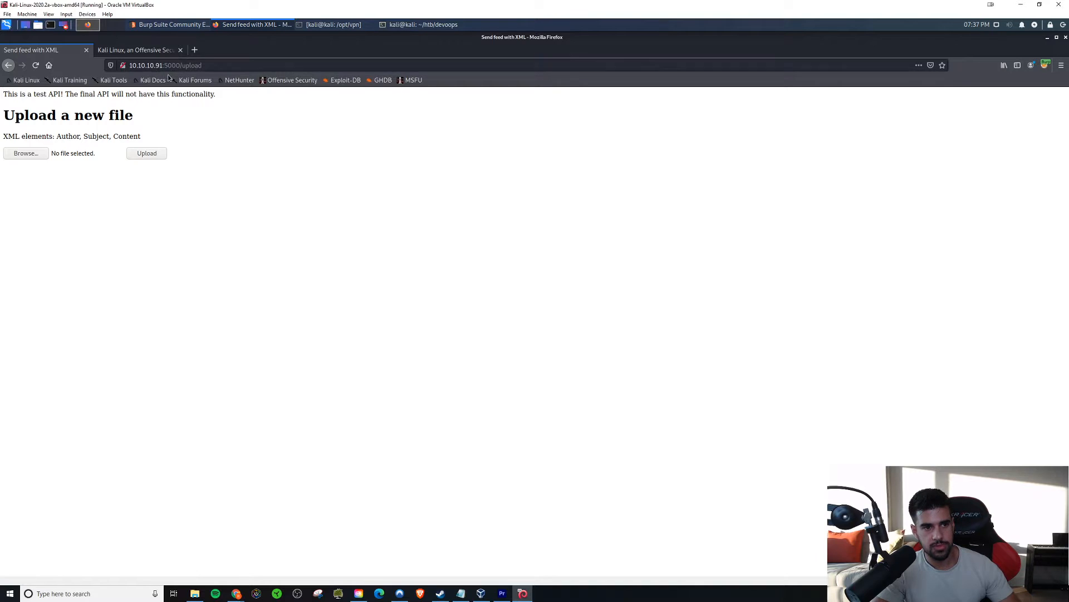
mouse_move(19, 136)
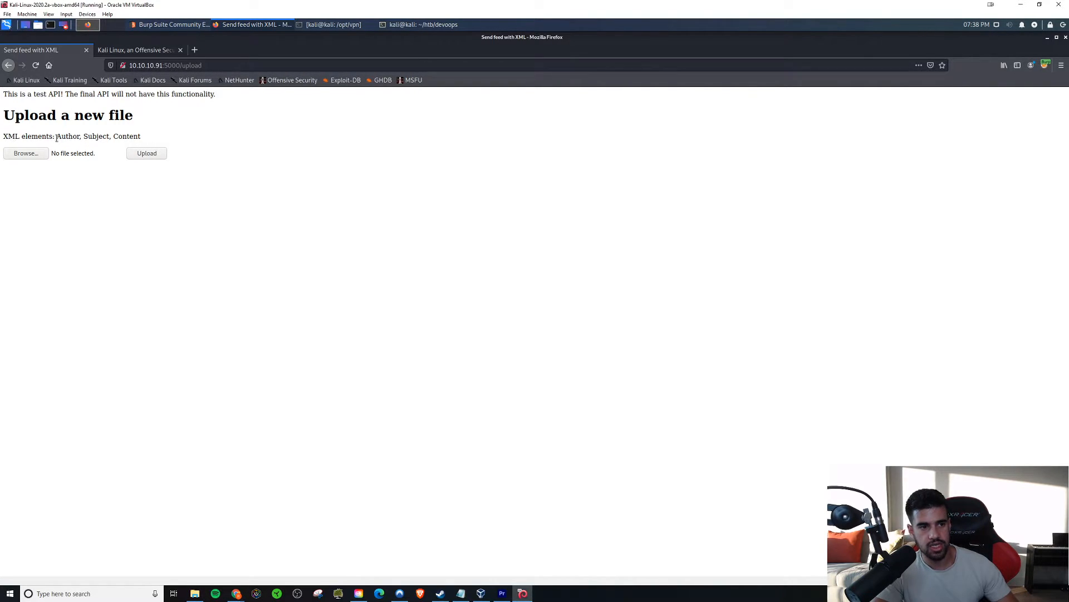
double_click(98, 136)
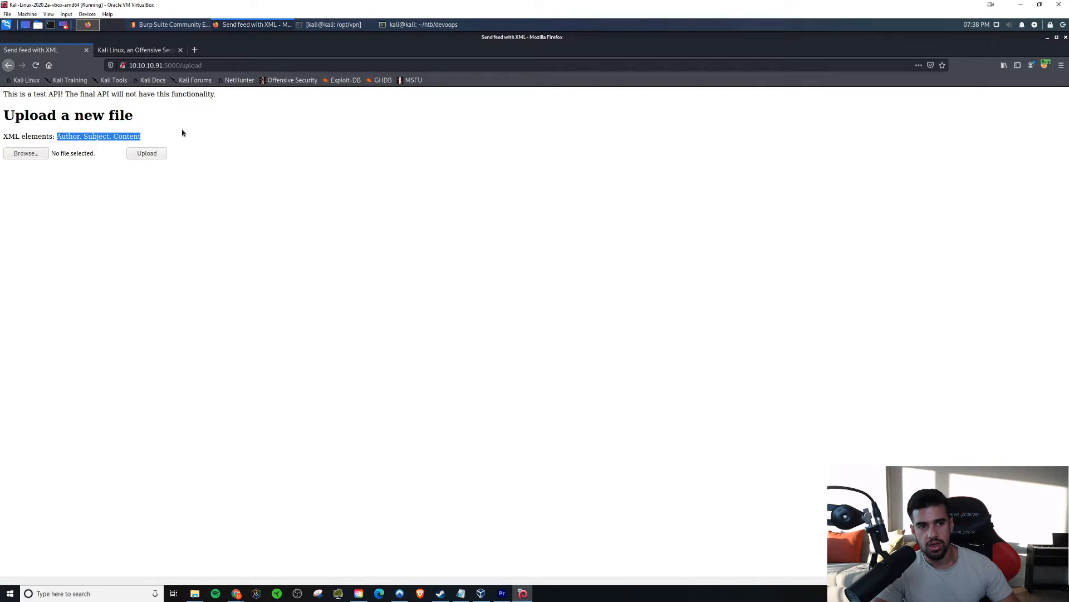
mouse_move(65, 190)
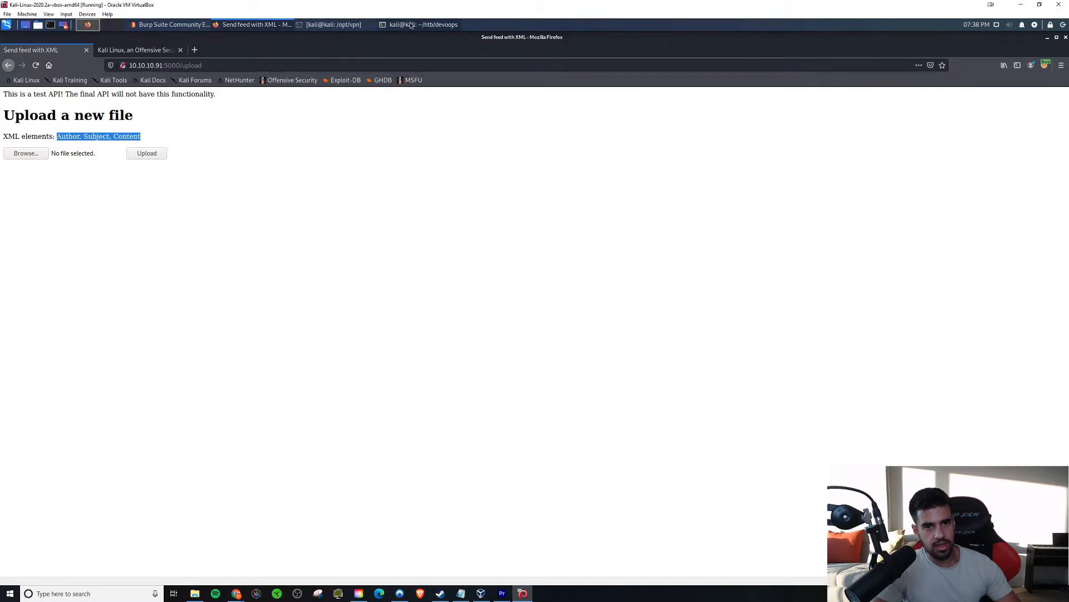
click(420, 25)
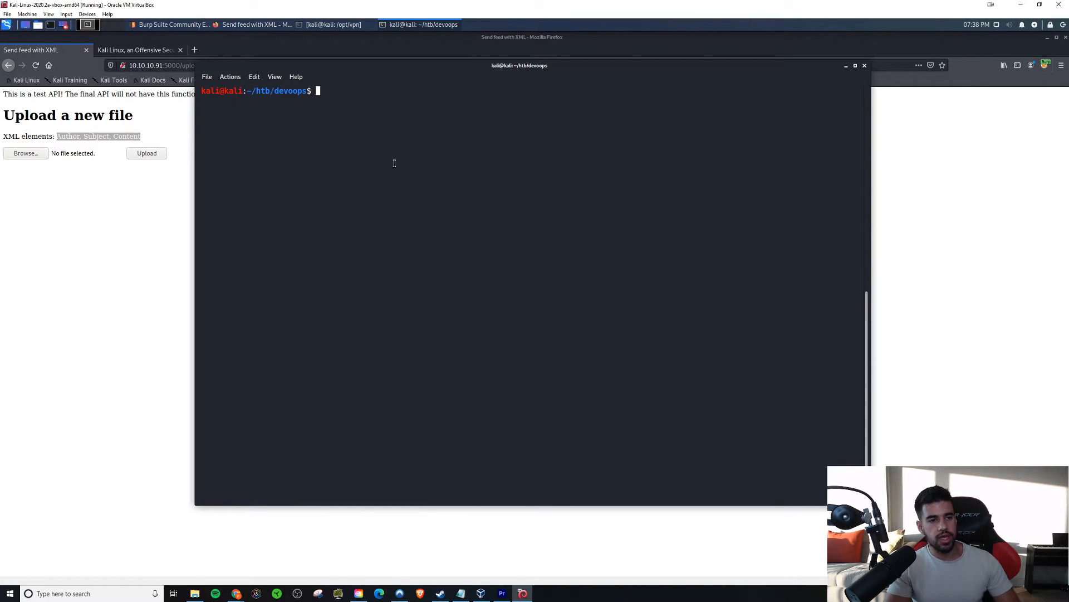
text(touch)
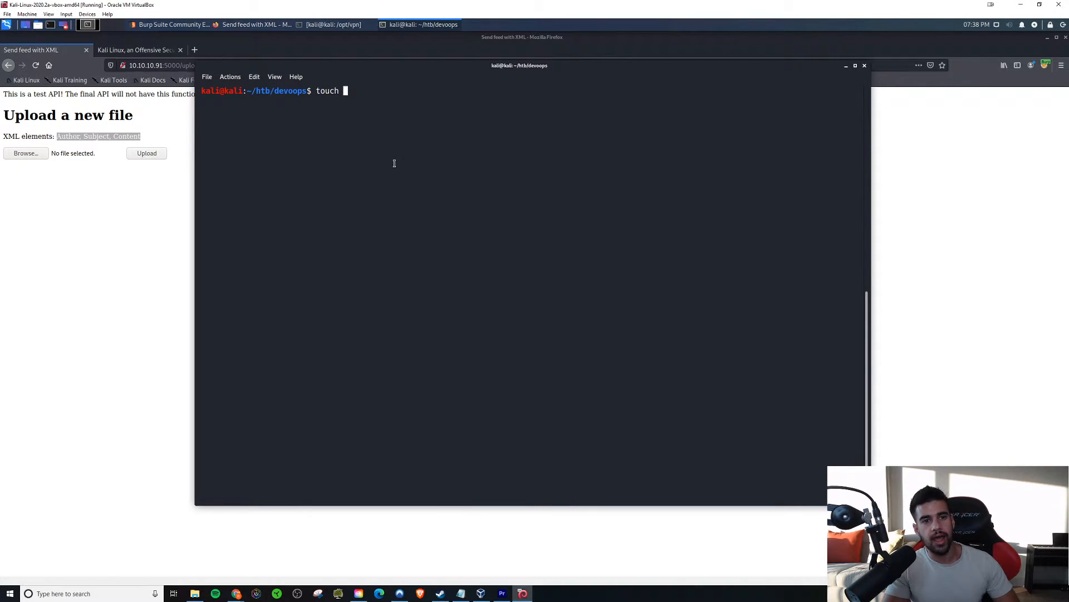
text(test.x)
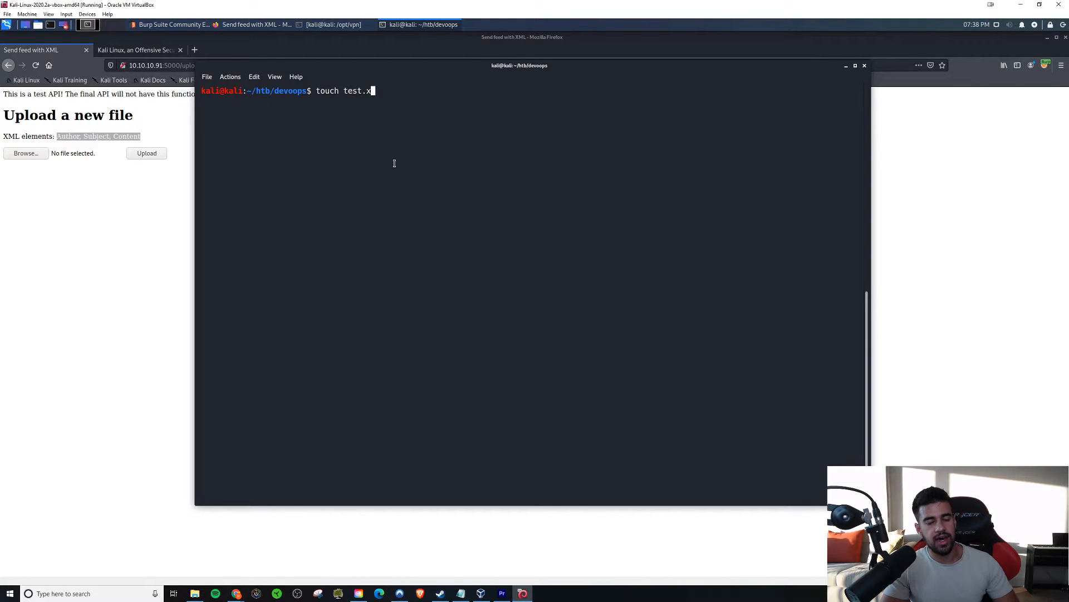
key(Return)
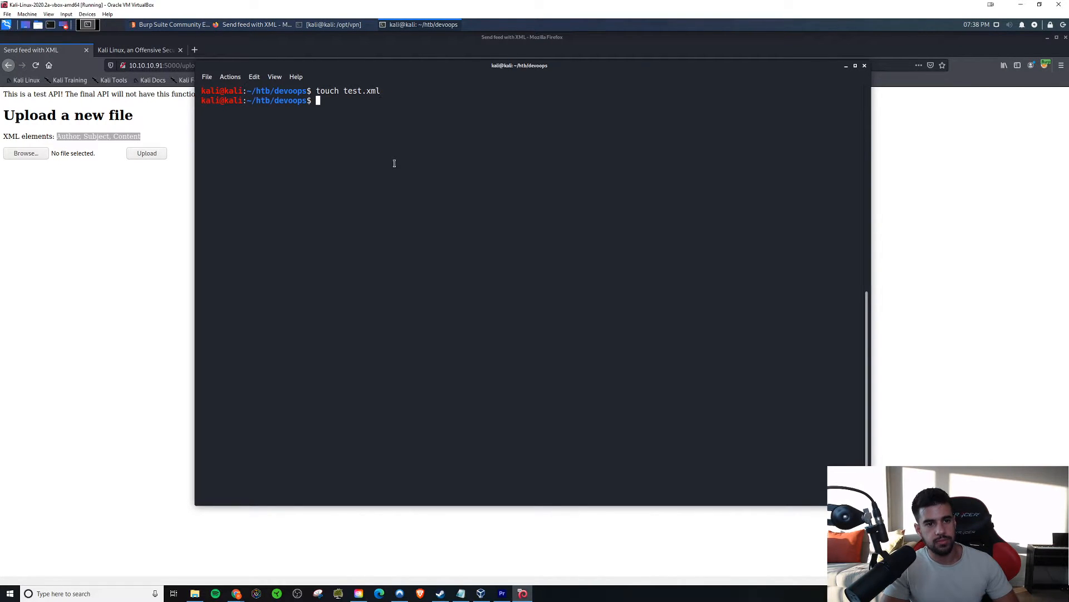
Edit test.xml in vim with 'test date' and check its file type.
text(vim)
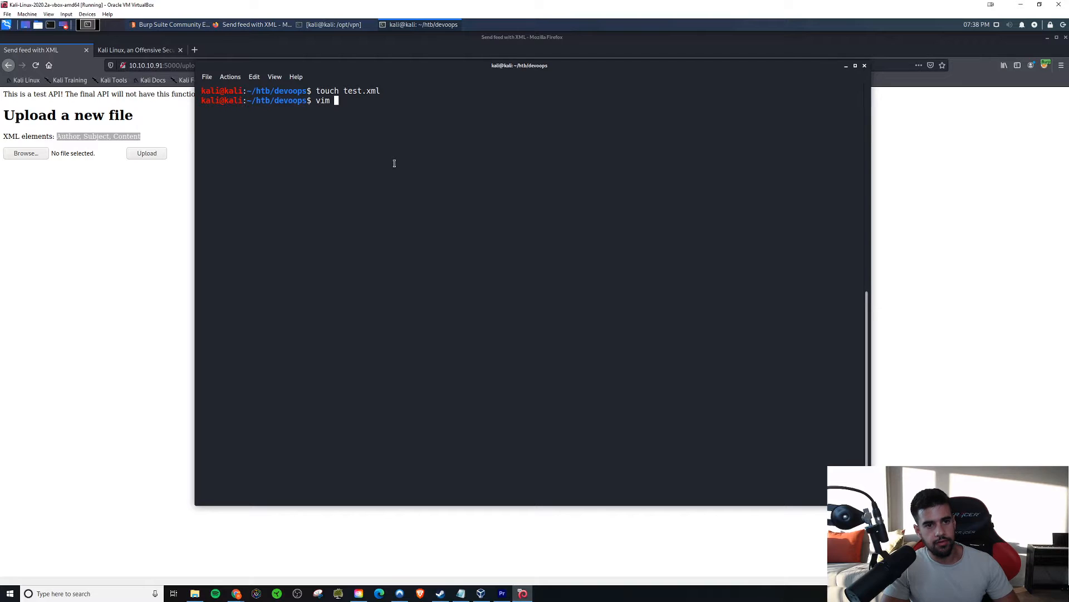
text(test.)
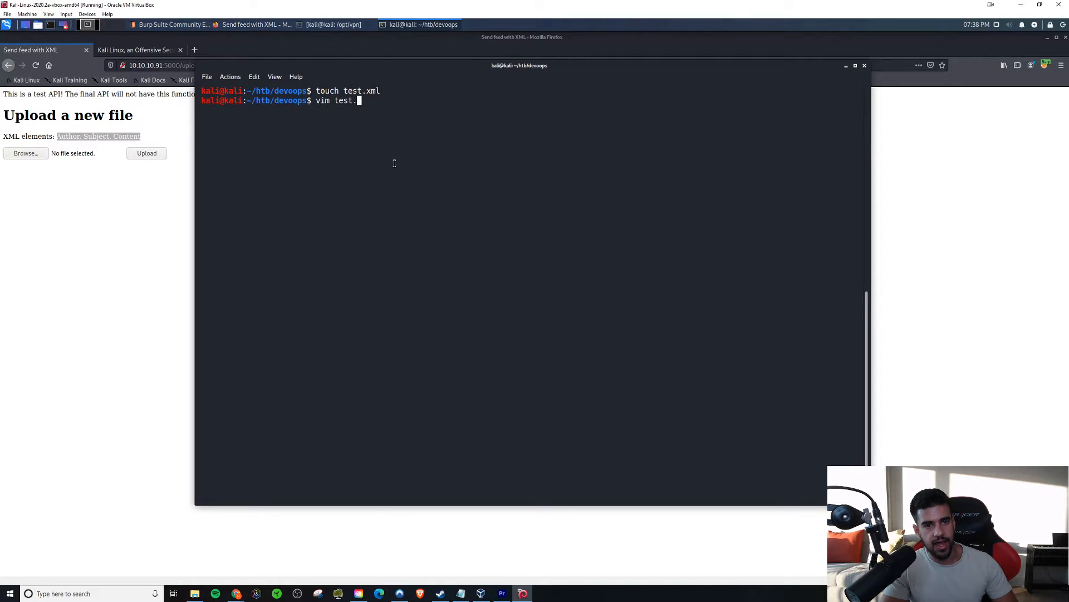
key(Return)
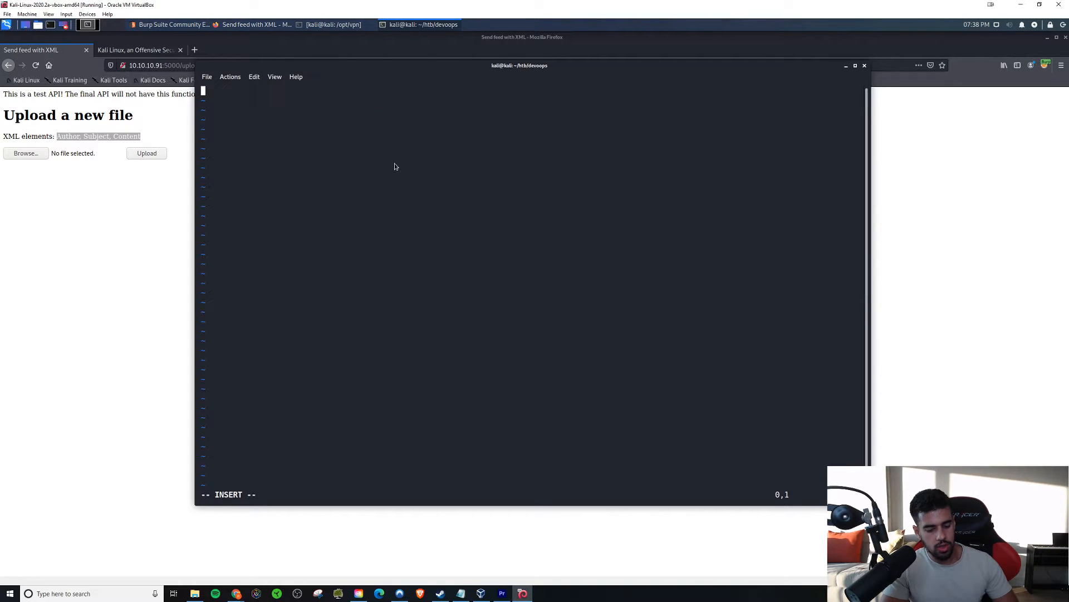
text(test date)
text(file test.)
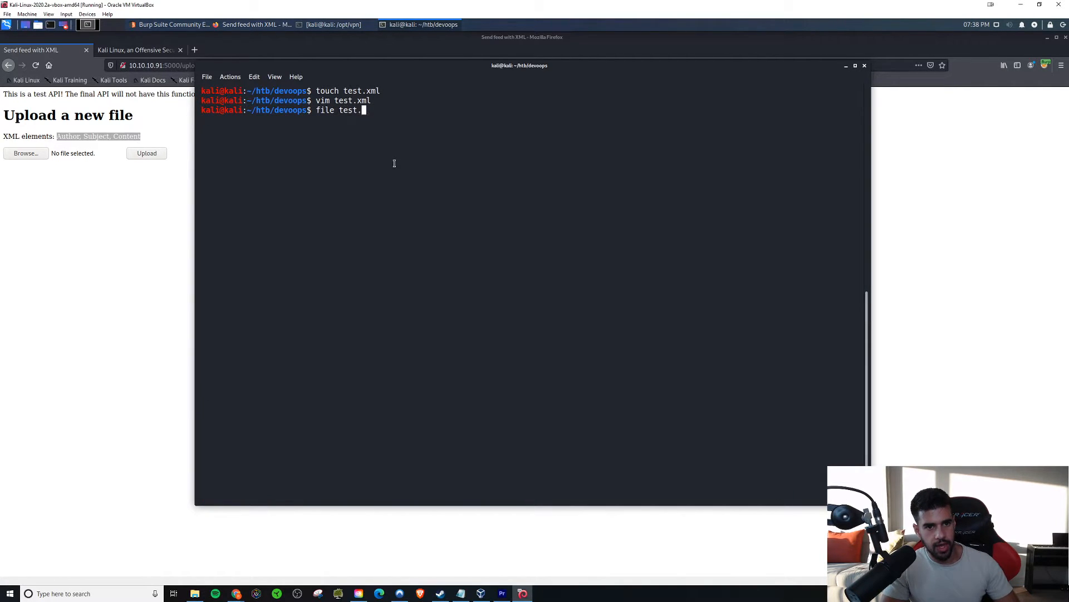
key(Return)
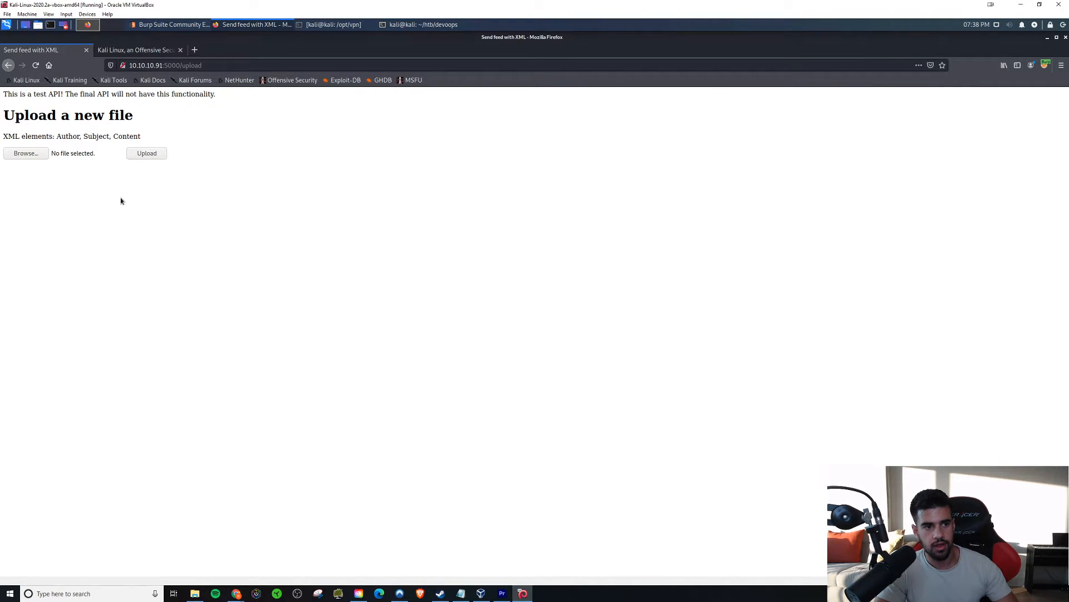
mouse_move(816, 111)
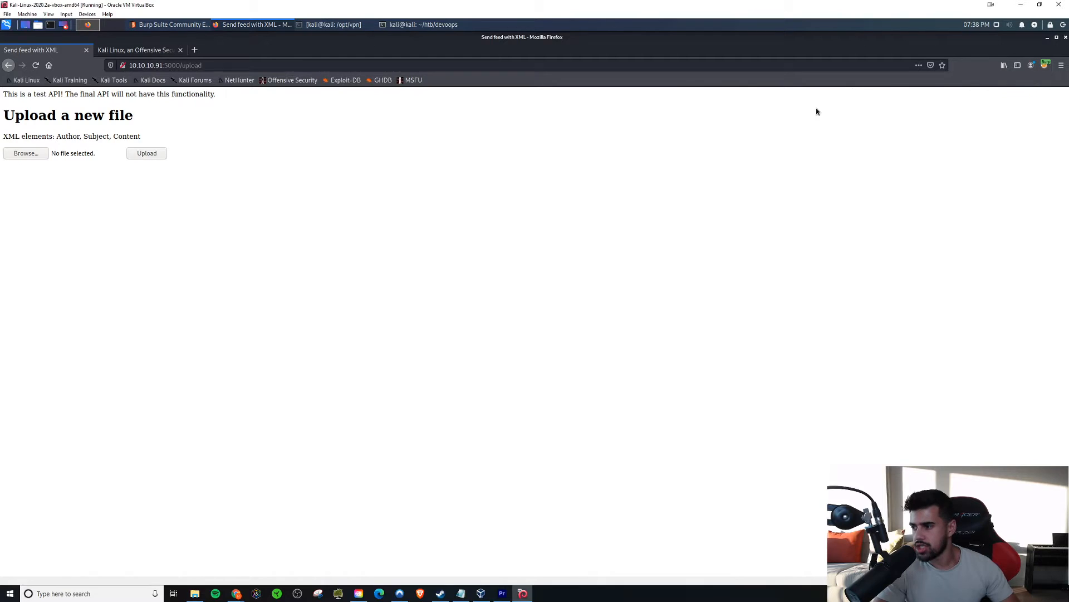
mouse_move(97, 165)
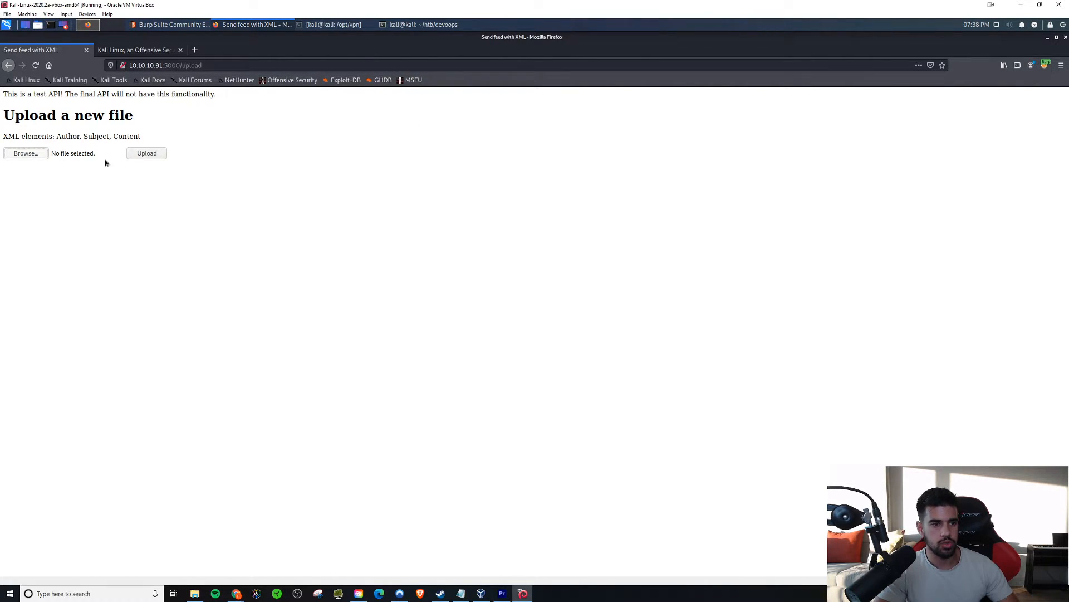
Upload test.xml through the feed's upload page, which returns an Internal Server Error.
click(26, 152)
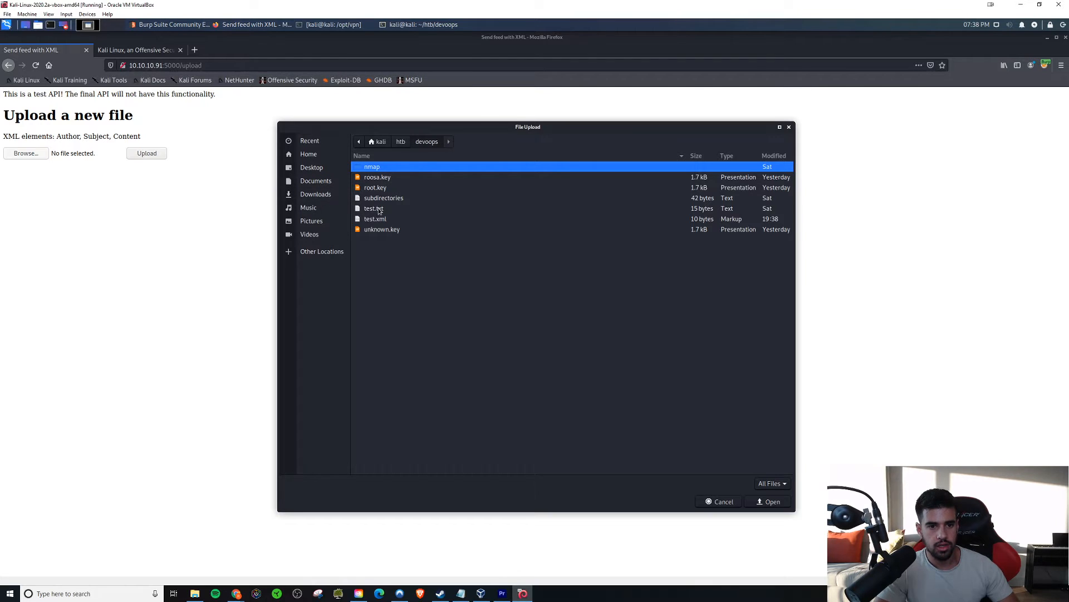
click(772, 501)
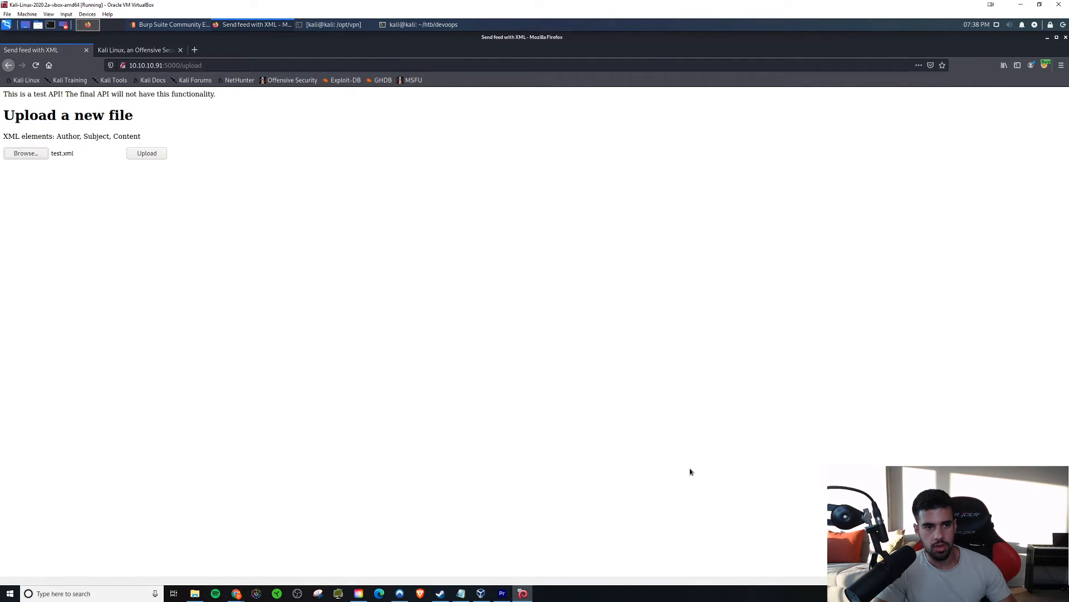
click(146, 153)
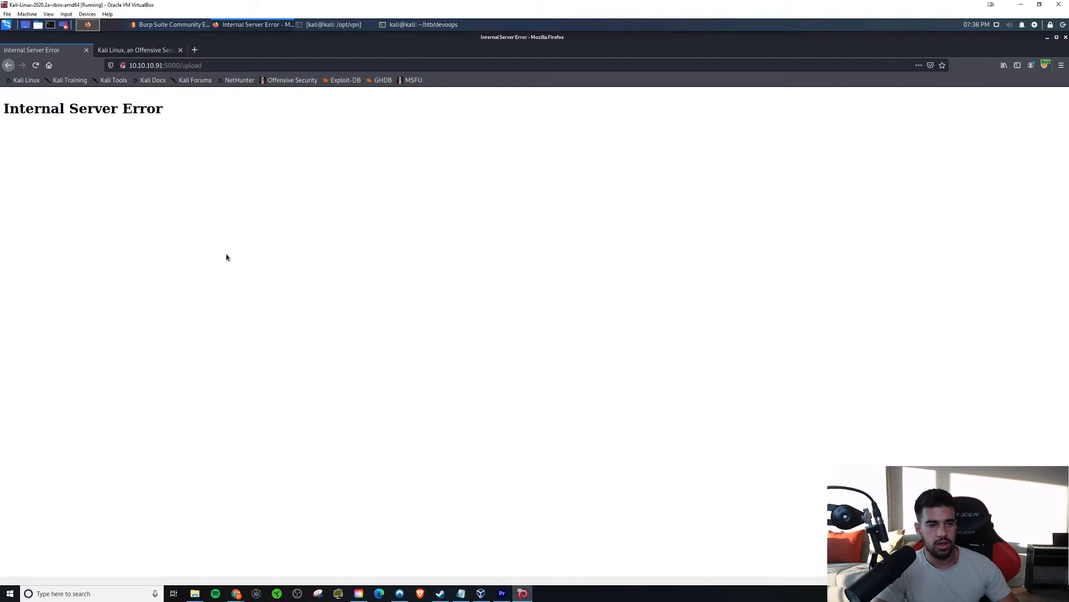
mouse_move(365, 135)
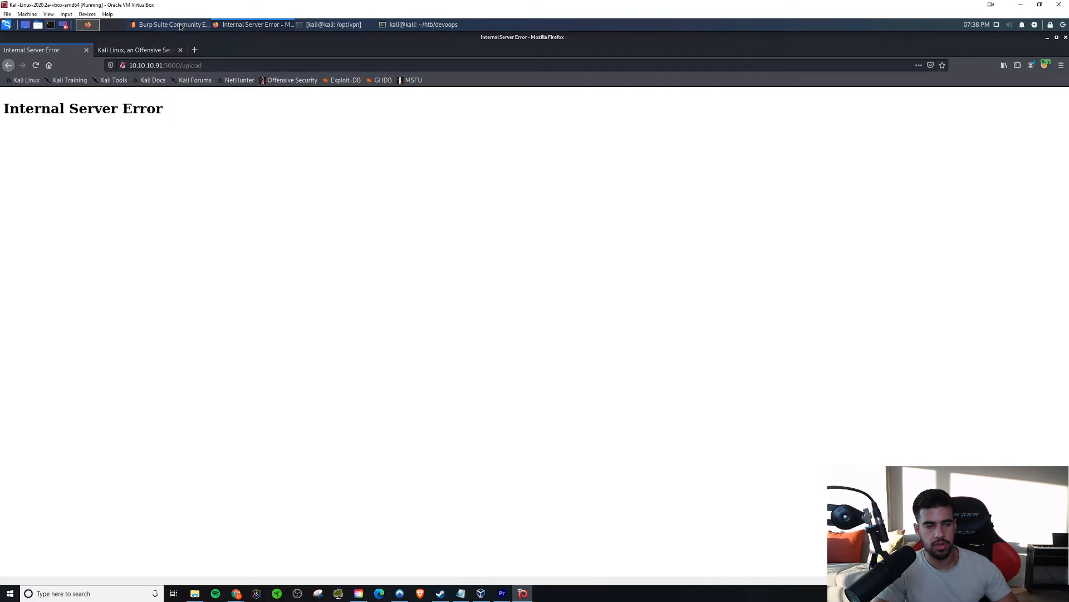
Send the failed POST /upload from Proxy HTTP history to Repeater.
click(174, 25)
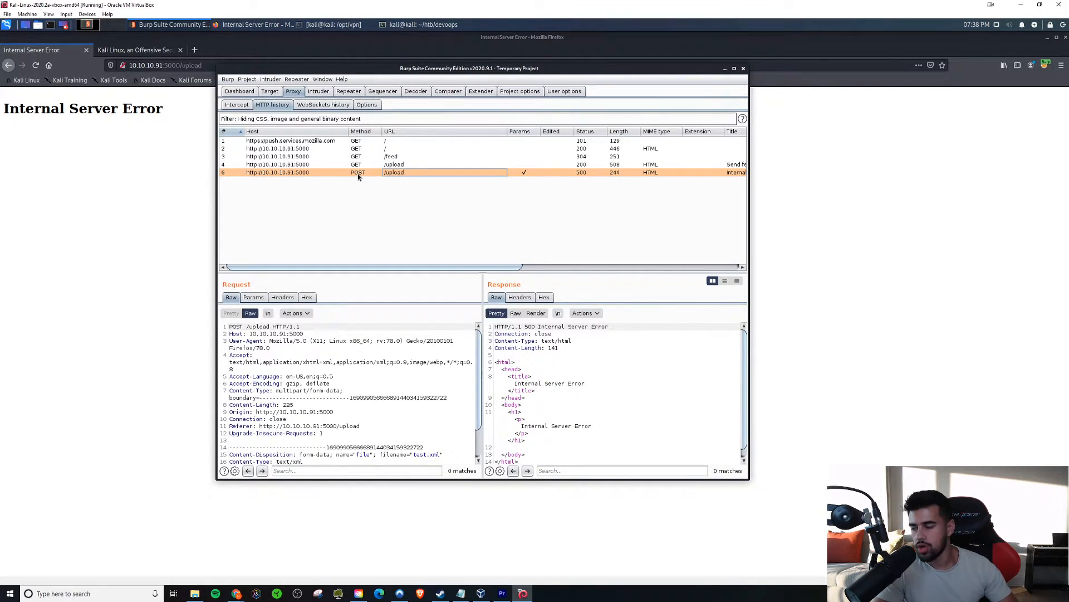
mouse_move(430, 208)
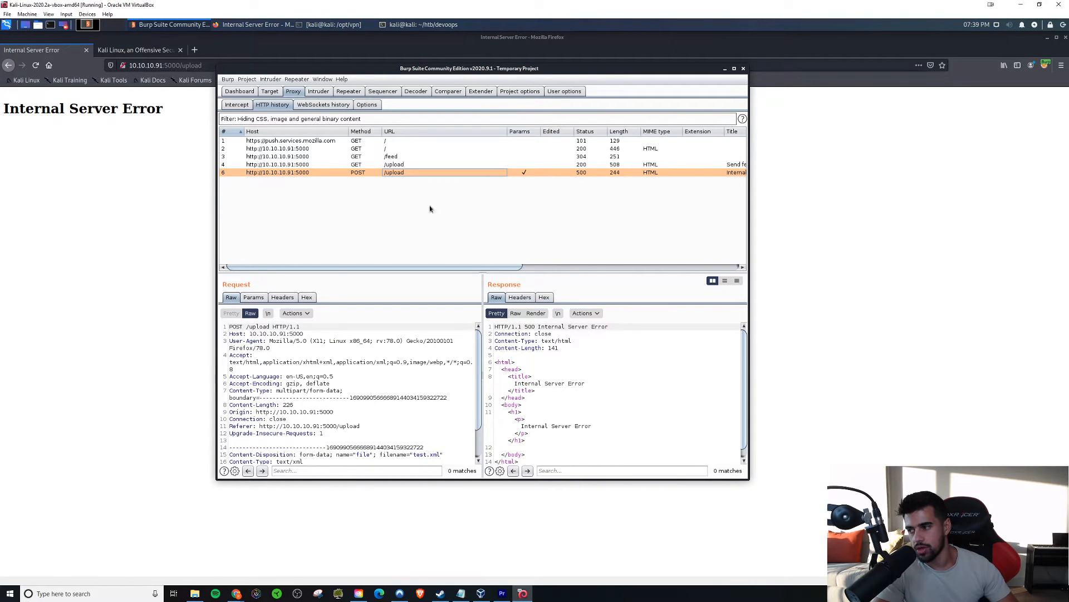
mouse_move(342, 163)
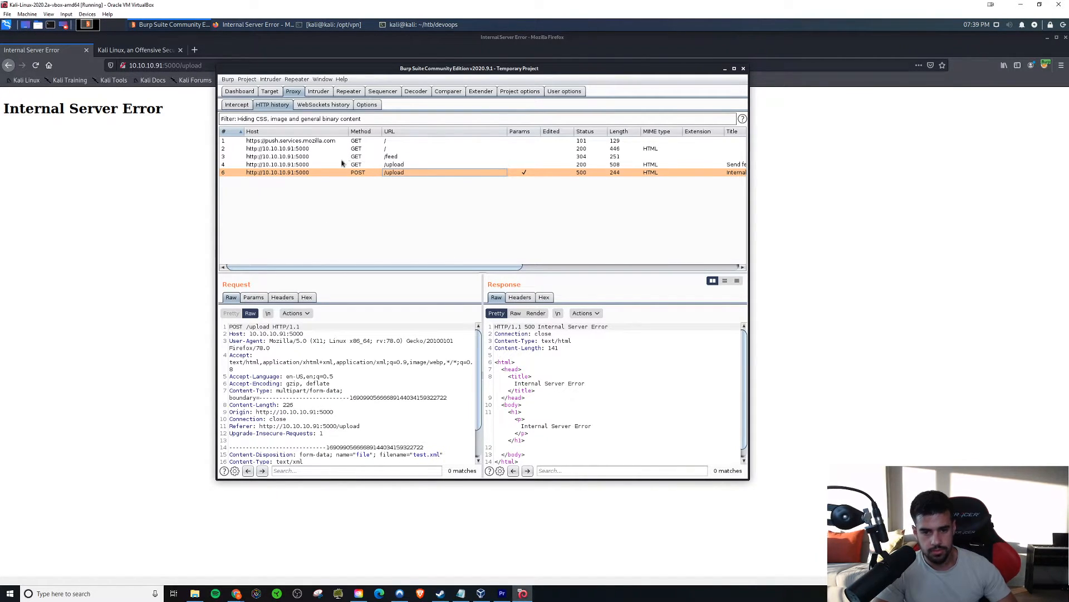
mouse_move(344, 187)
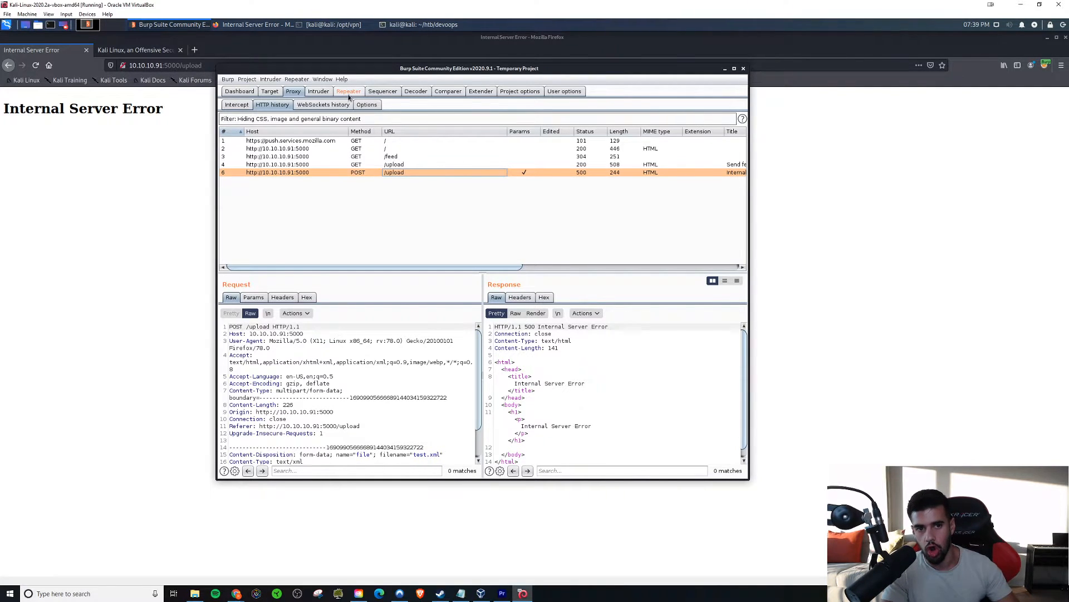
click(349, 91)
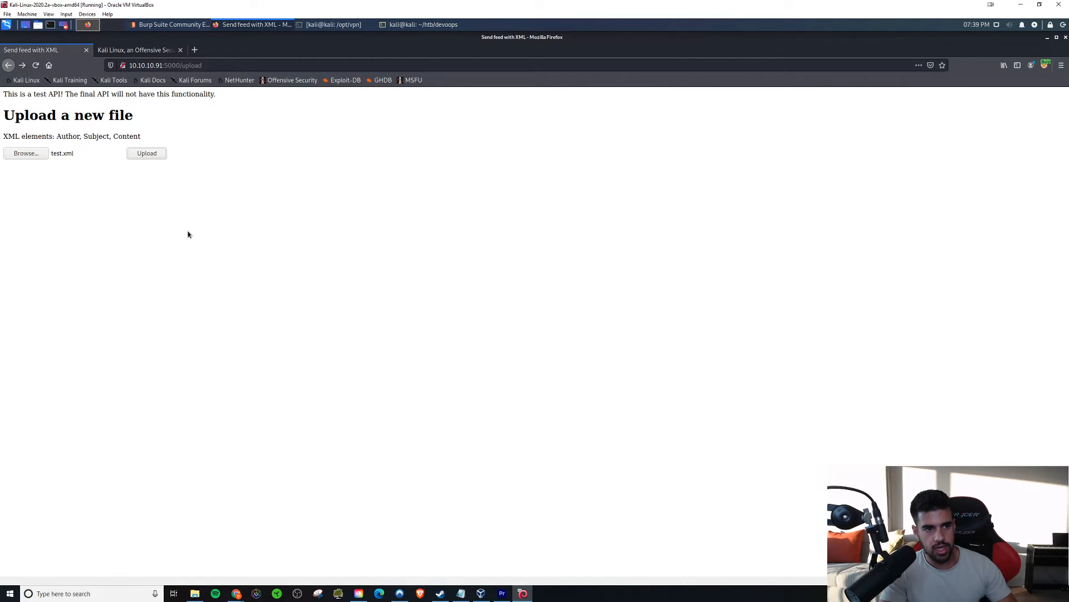
mouse_move(384, 578)
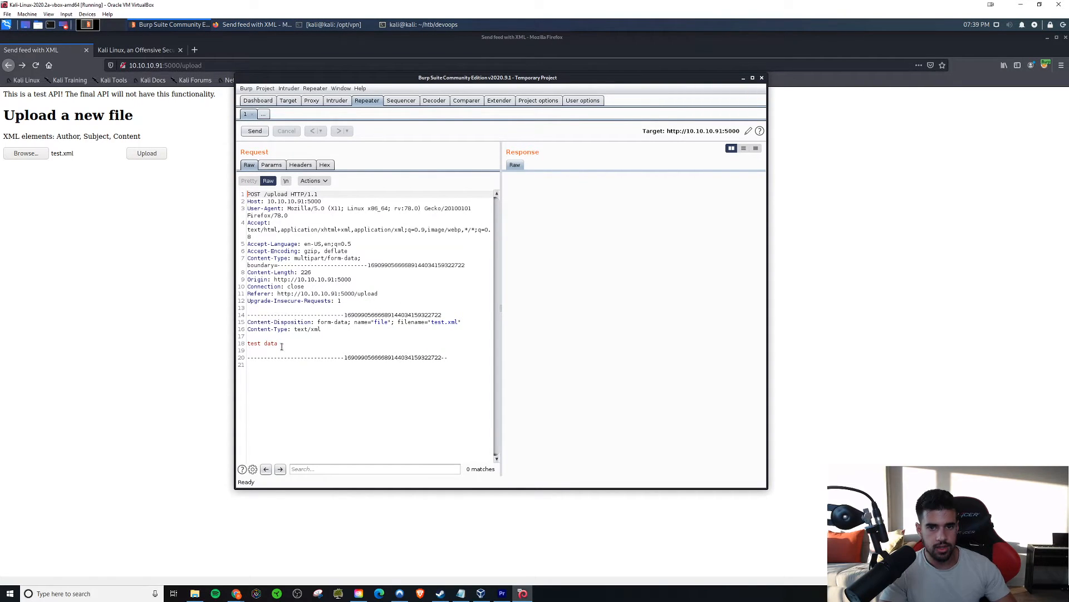
Replace the body's test data with a <wrapper> element containing an <Author> element.
click(254, 130)
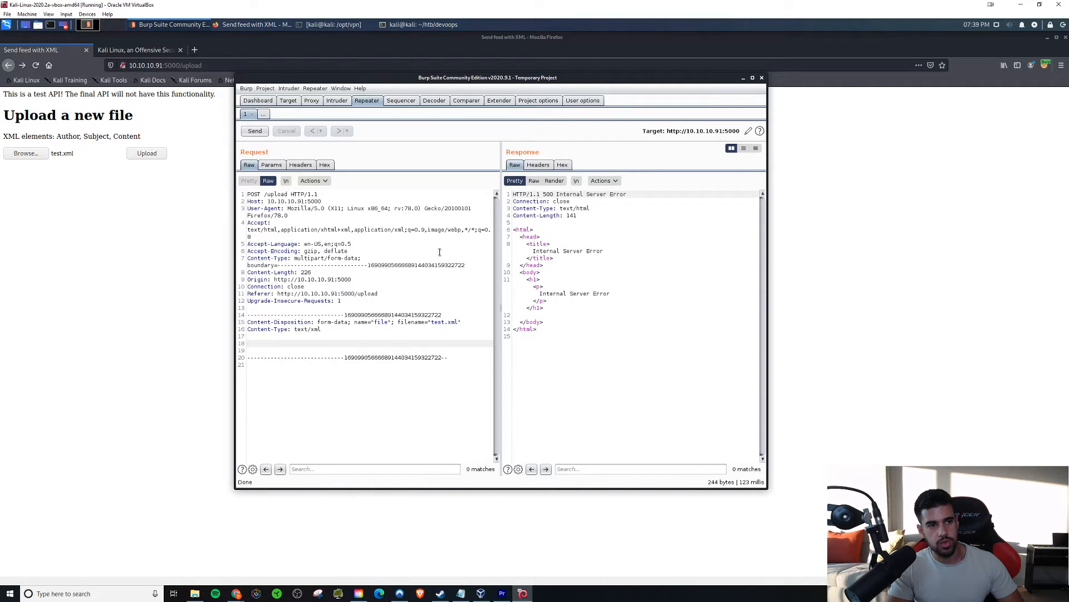
text(<wrap)
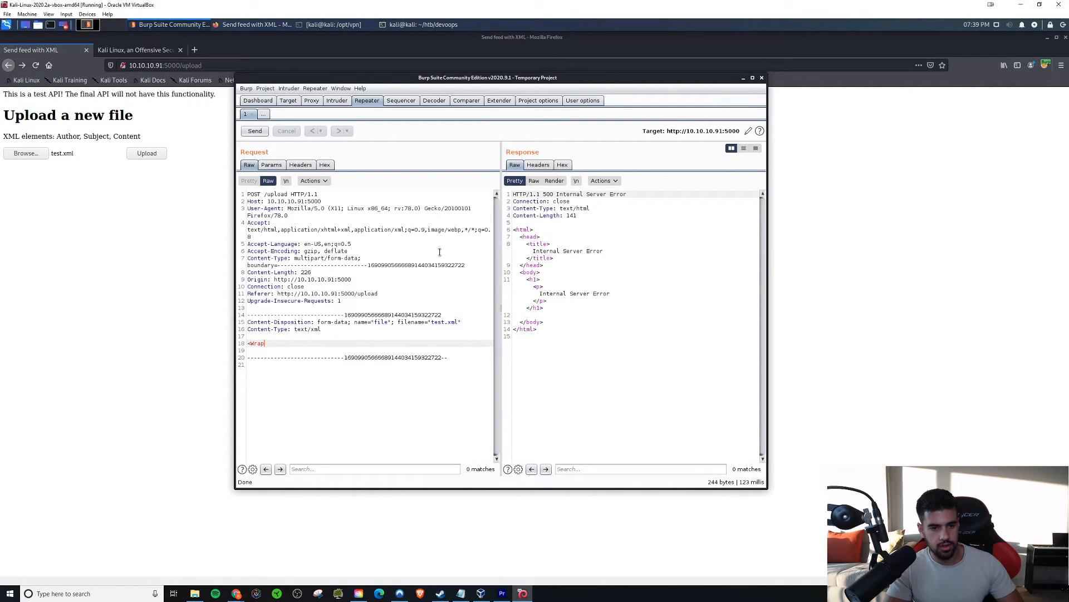
text(per>)
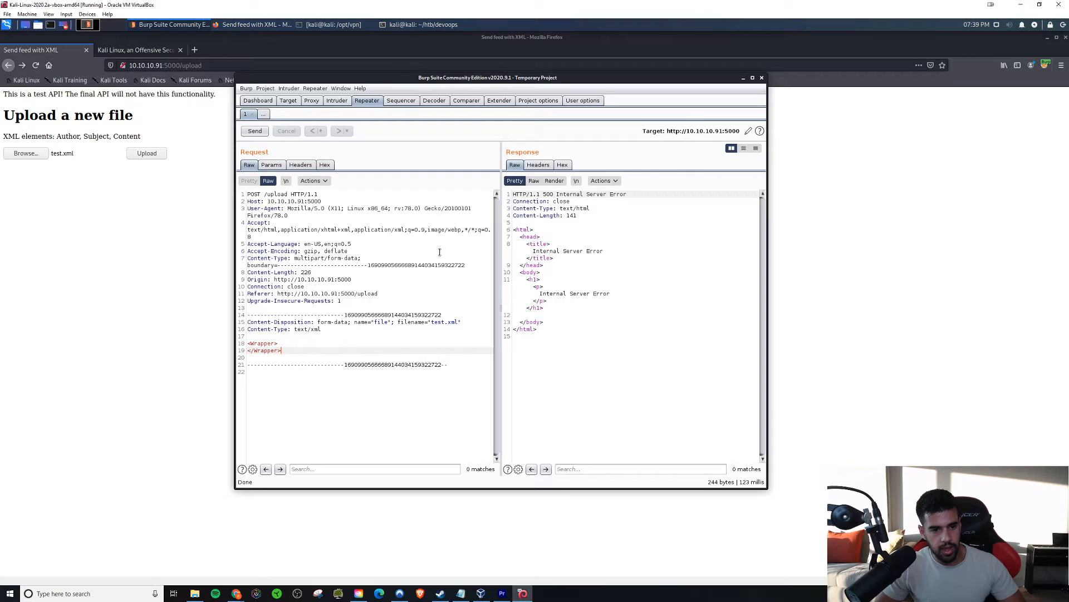
text(<)
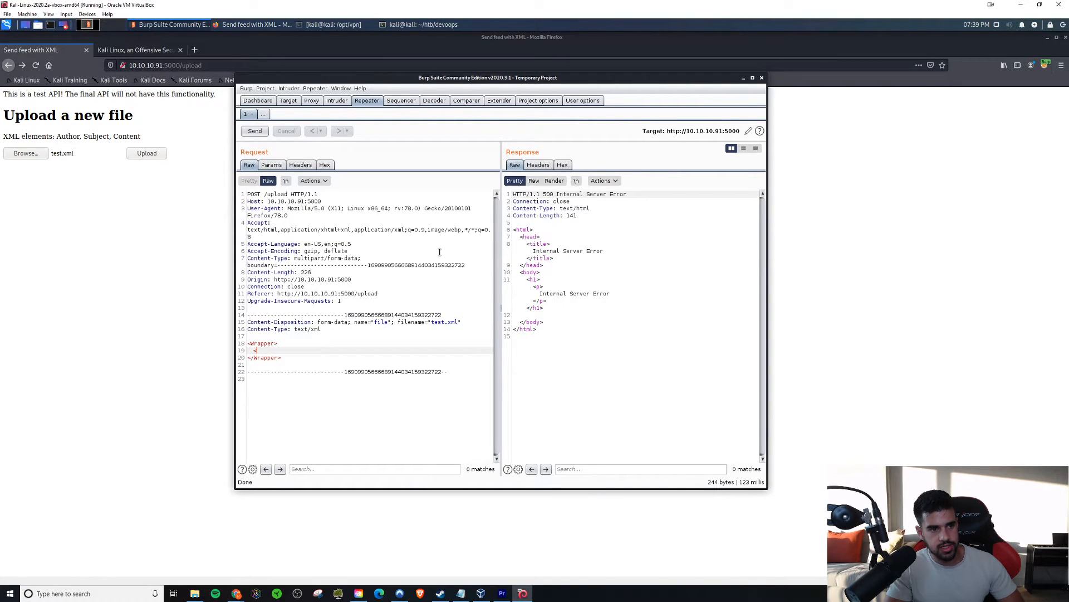
text(Author>Author>)
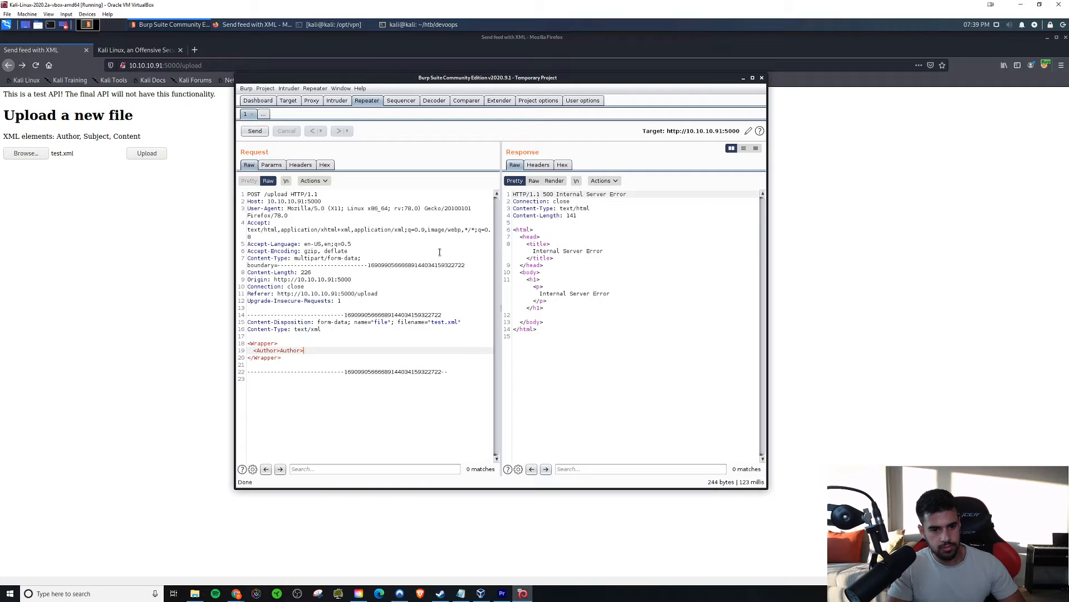
text(/)
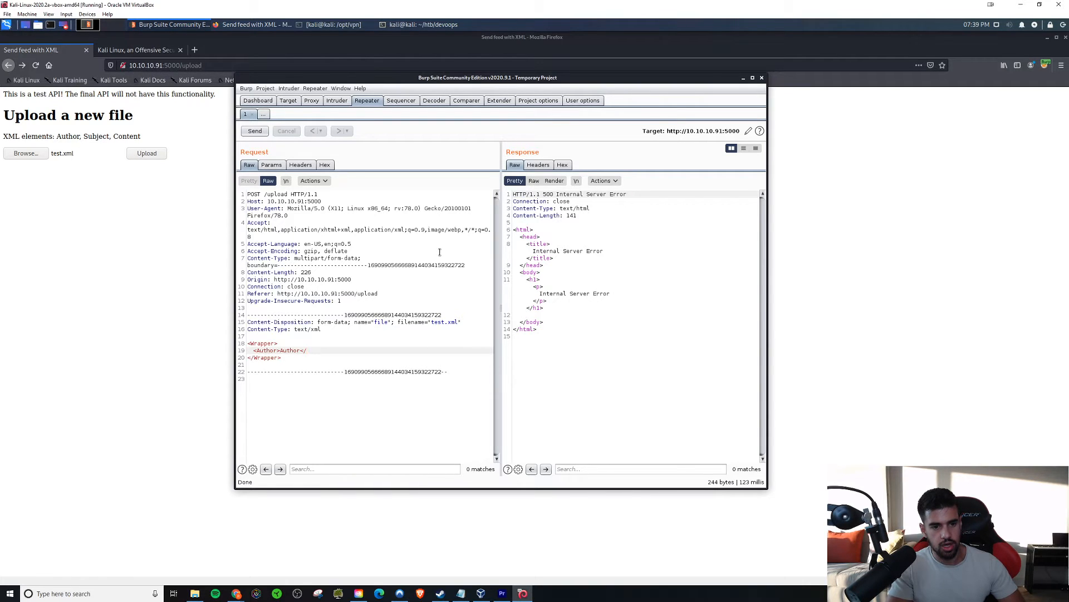
text(Au)
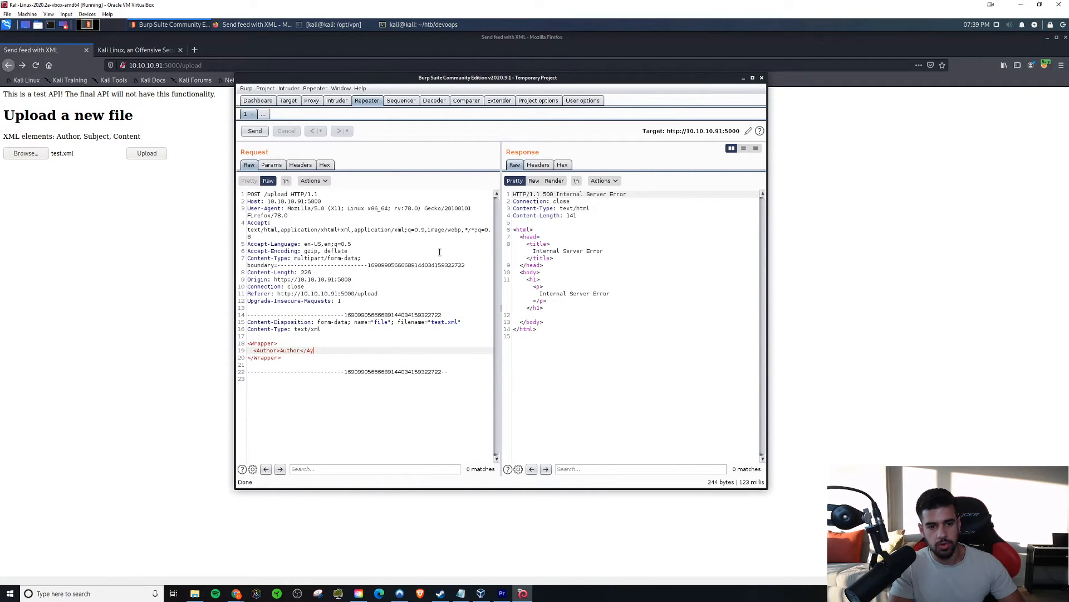
text(uthor>)
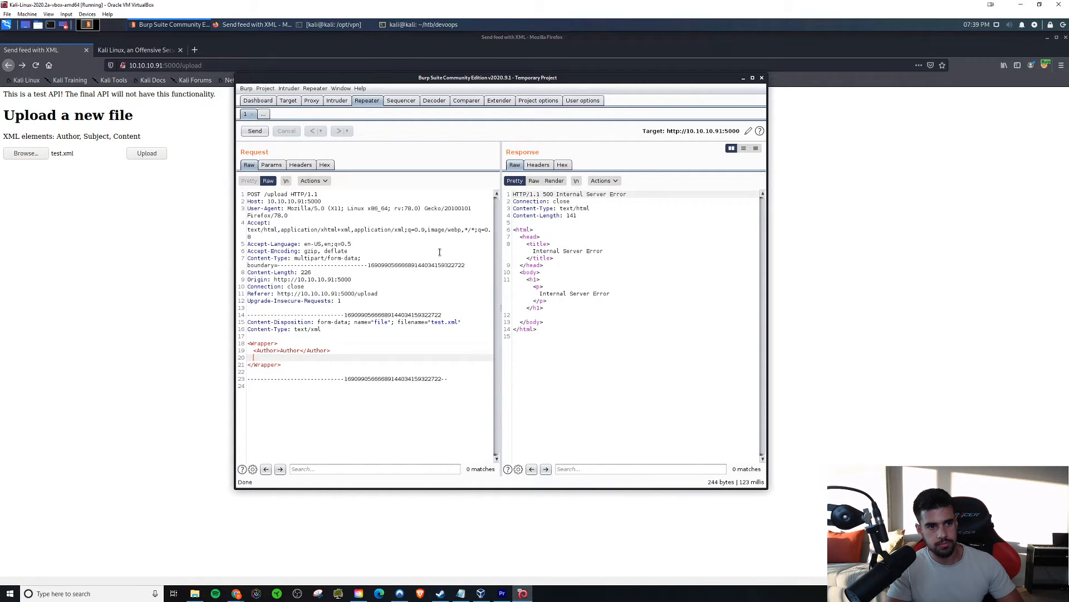
Add <Subject> and <Content> elements inside the wrapper.
text(<C)
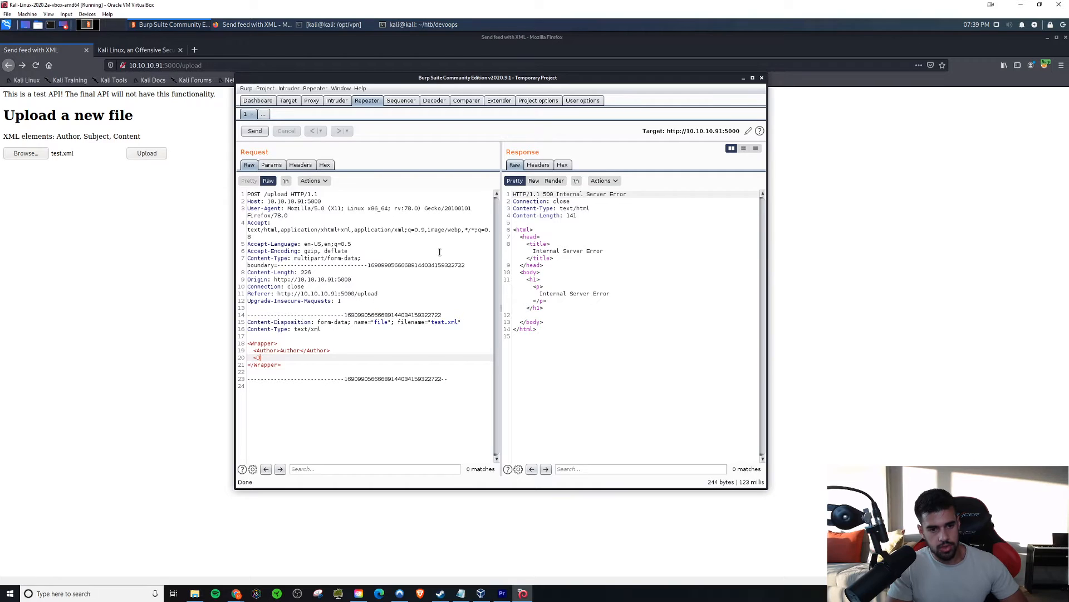
text(Subject)
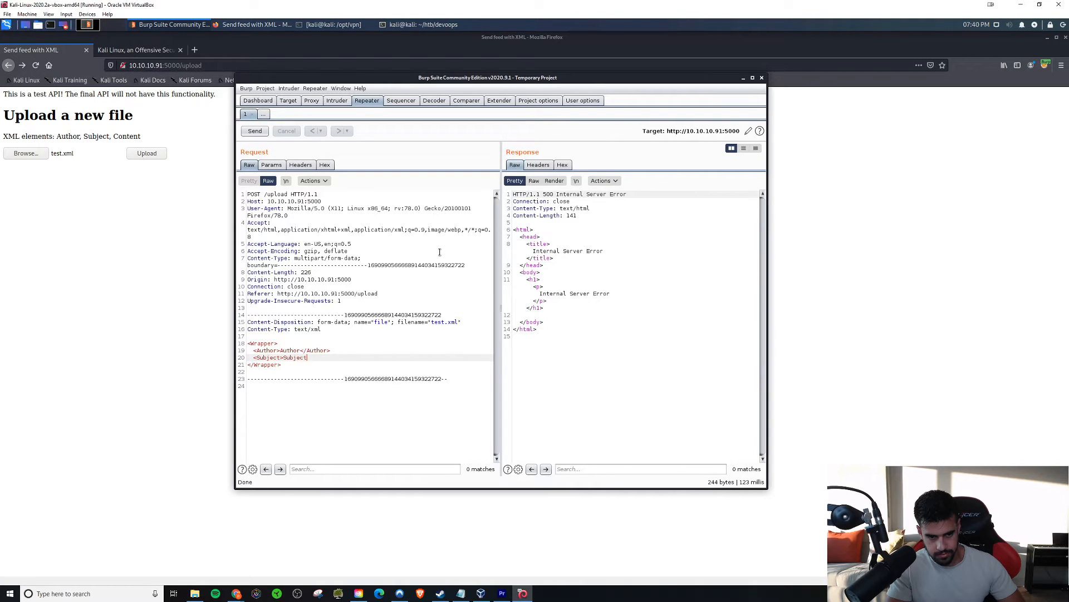
text(</Subject>)
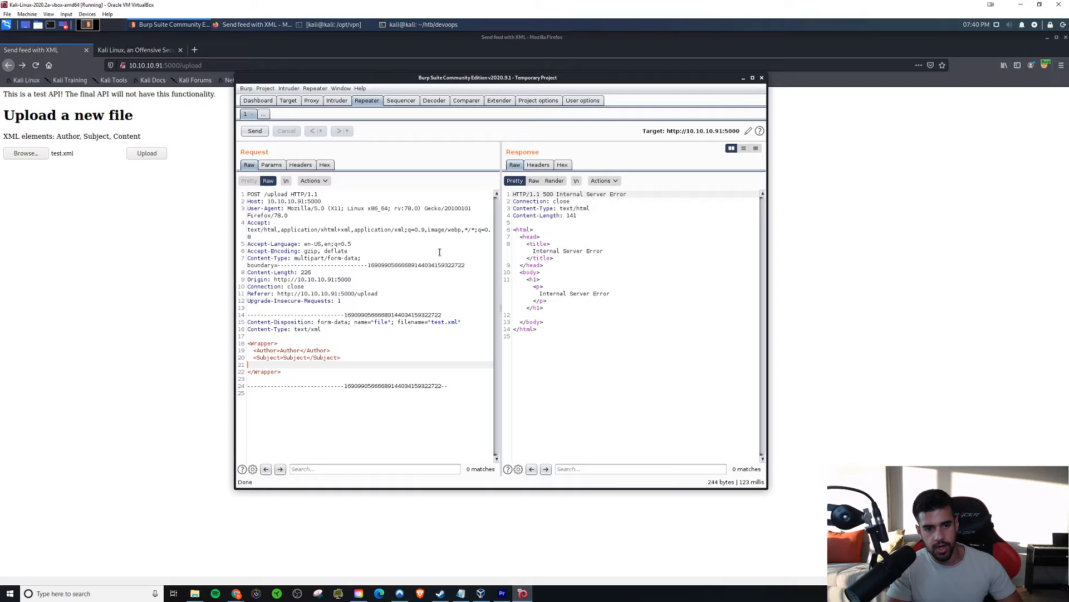
text(<)
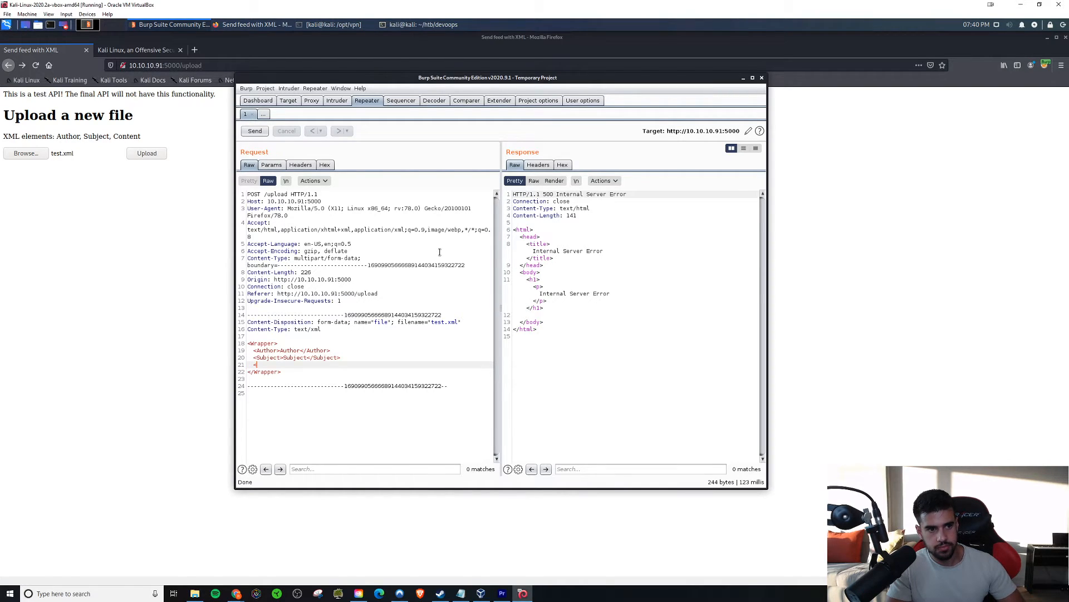
text(<Content>)
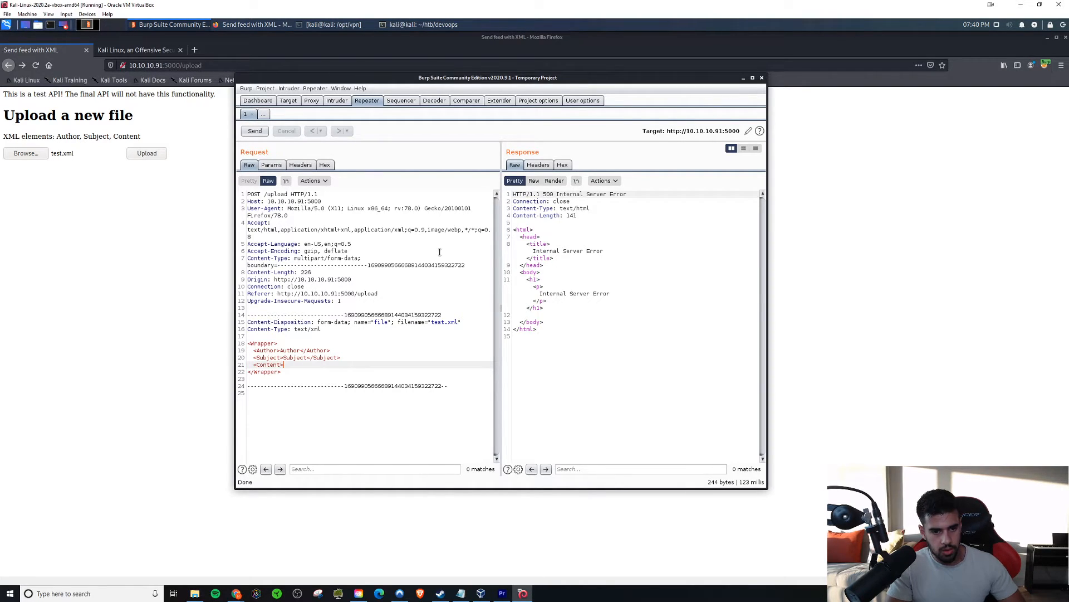
text(Content)
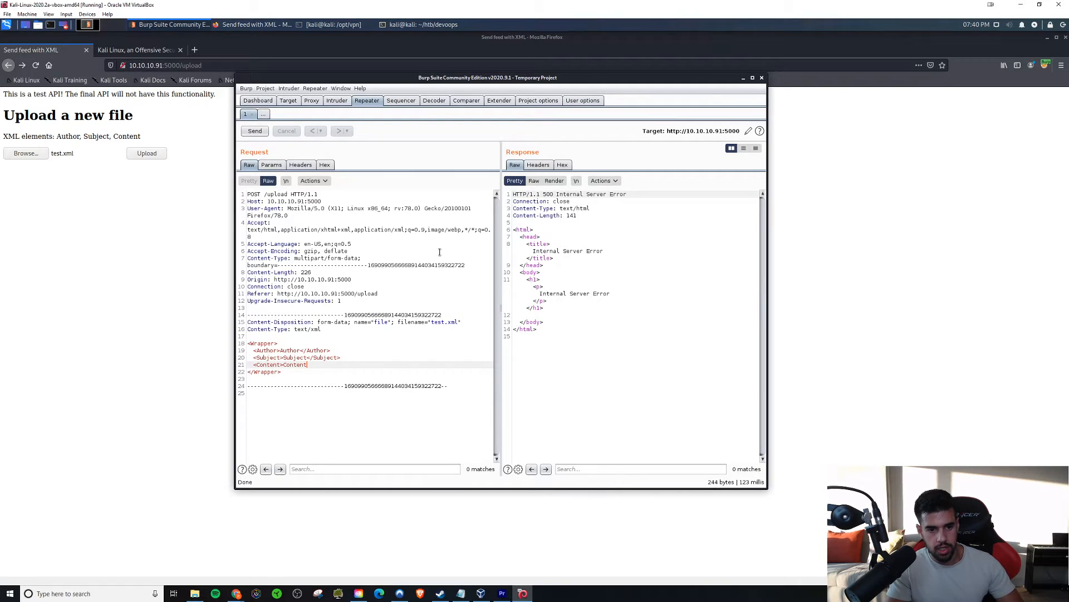
text(</)
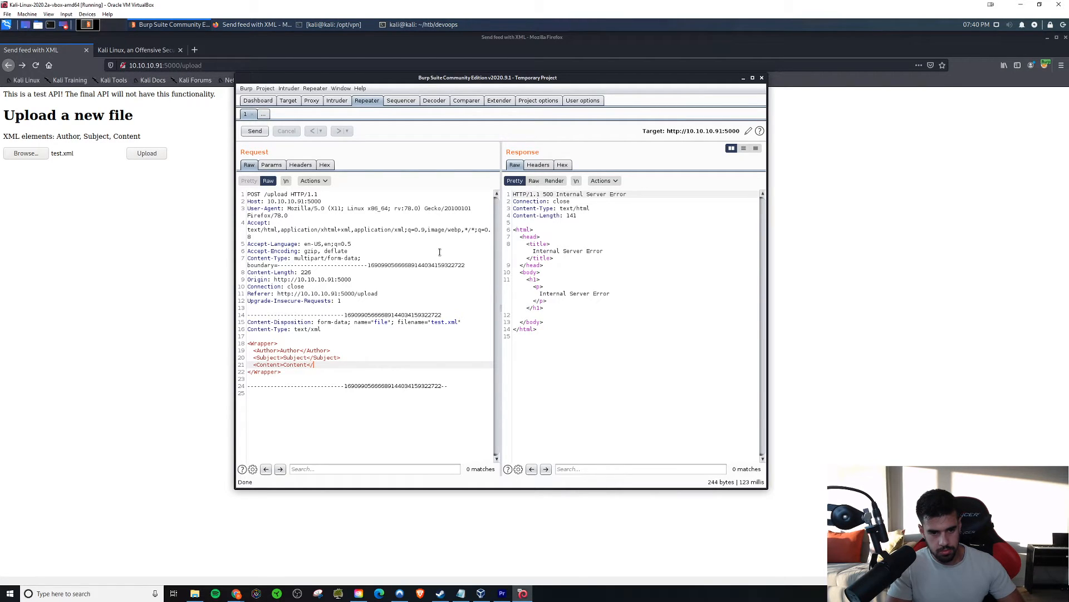
text(Content>)
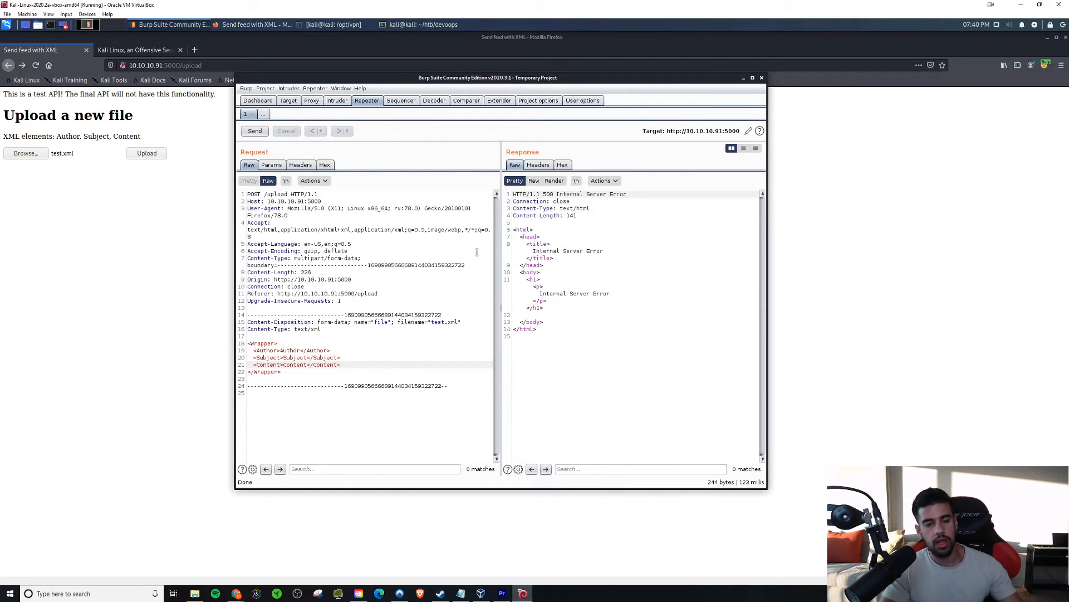
mouse_move(276, 330)
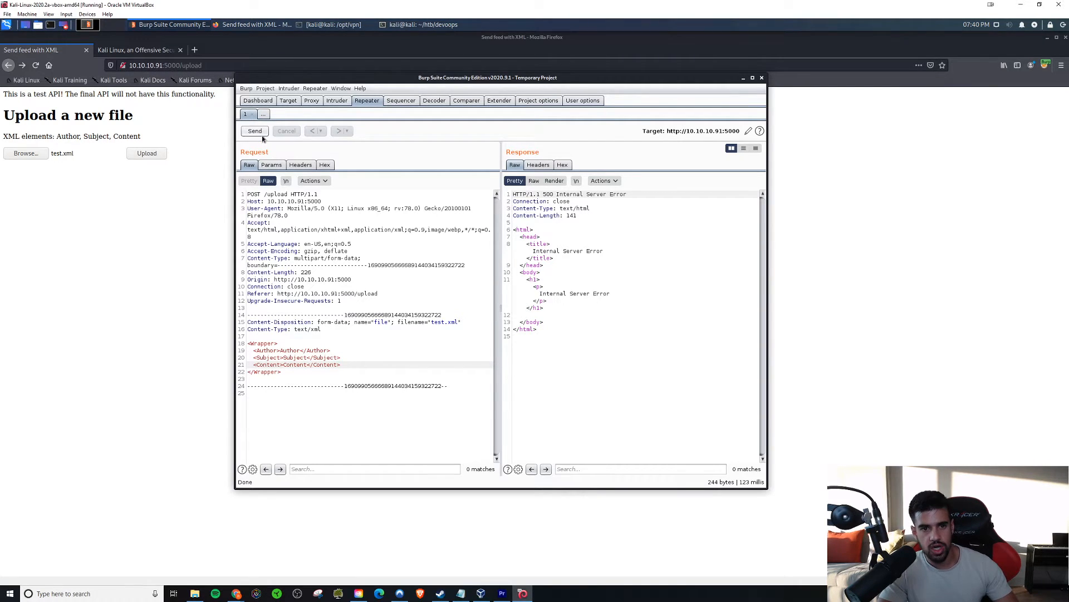
Resend the edited upload request, which now returns 200 OK with the processed blogpost.
click(254, 130)
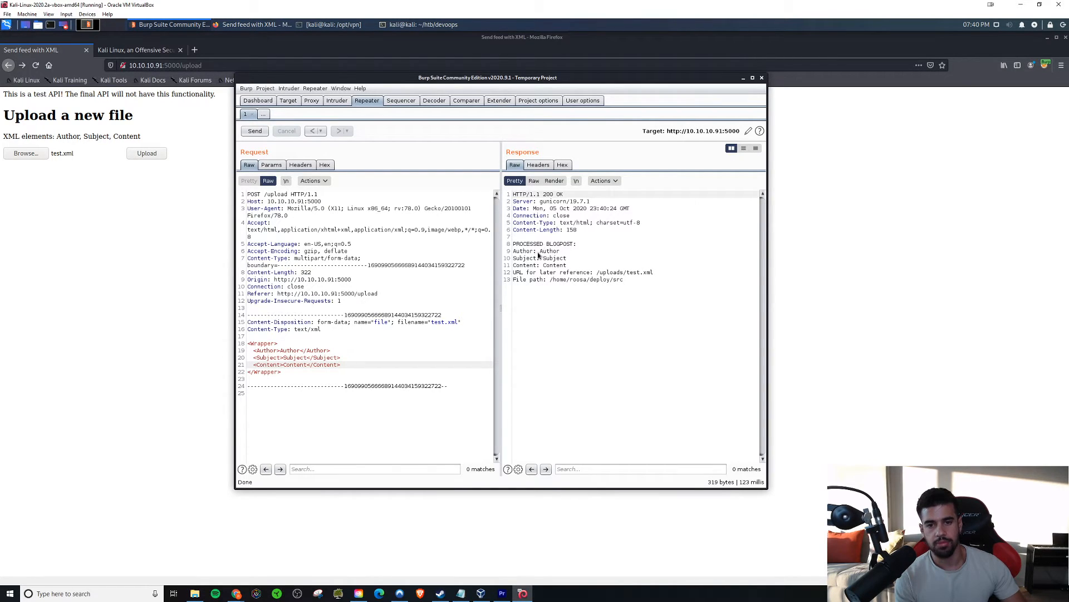
mouse_move(541, 270)
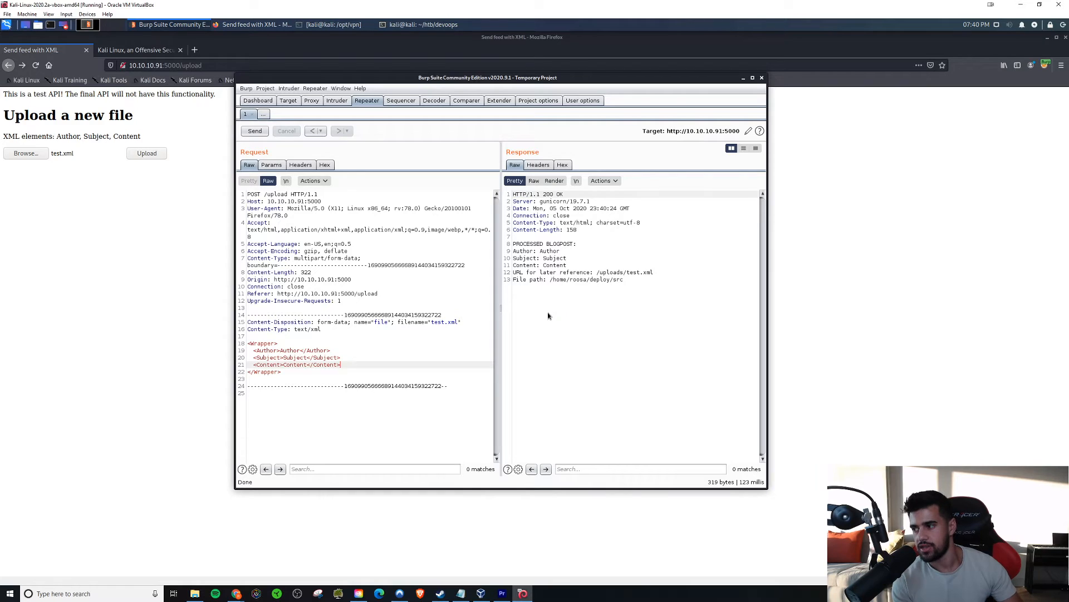
mouse_move(572, 276)
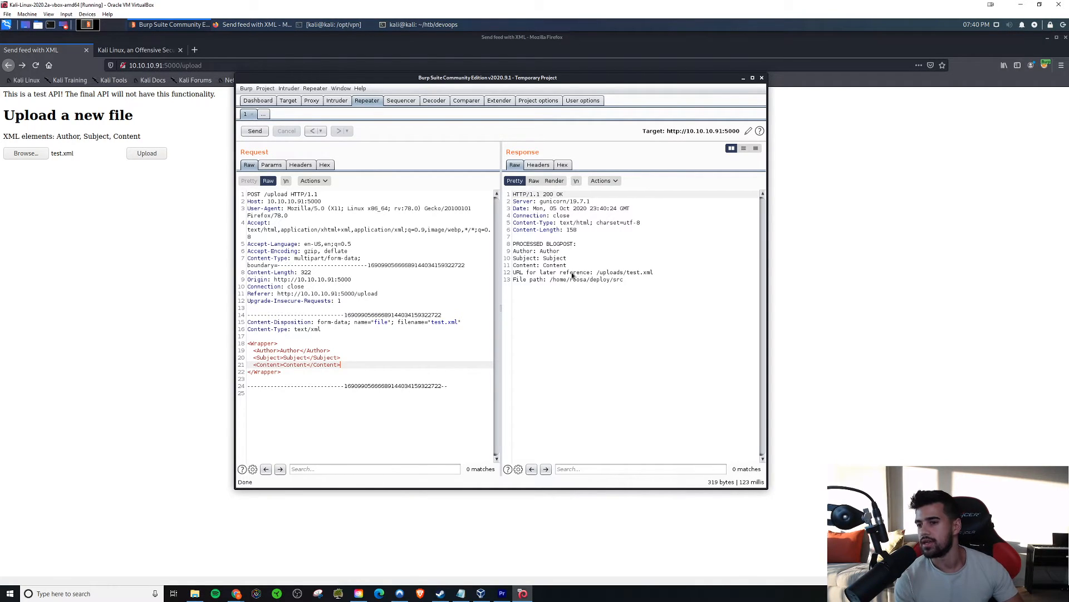
mouse_move(546, 292)
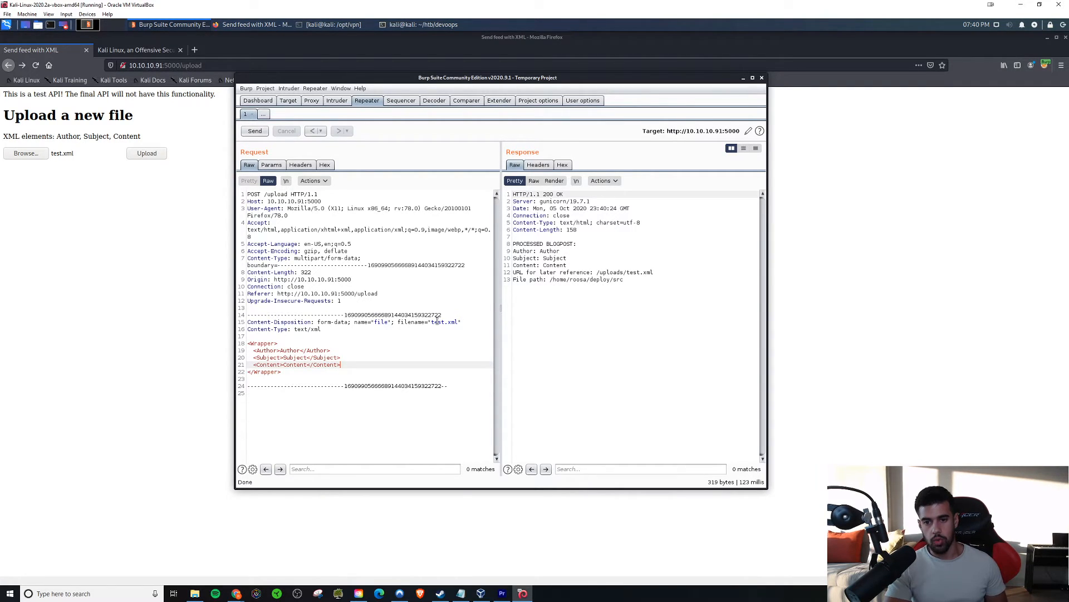
mouse_move(555, 254)
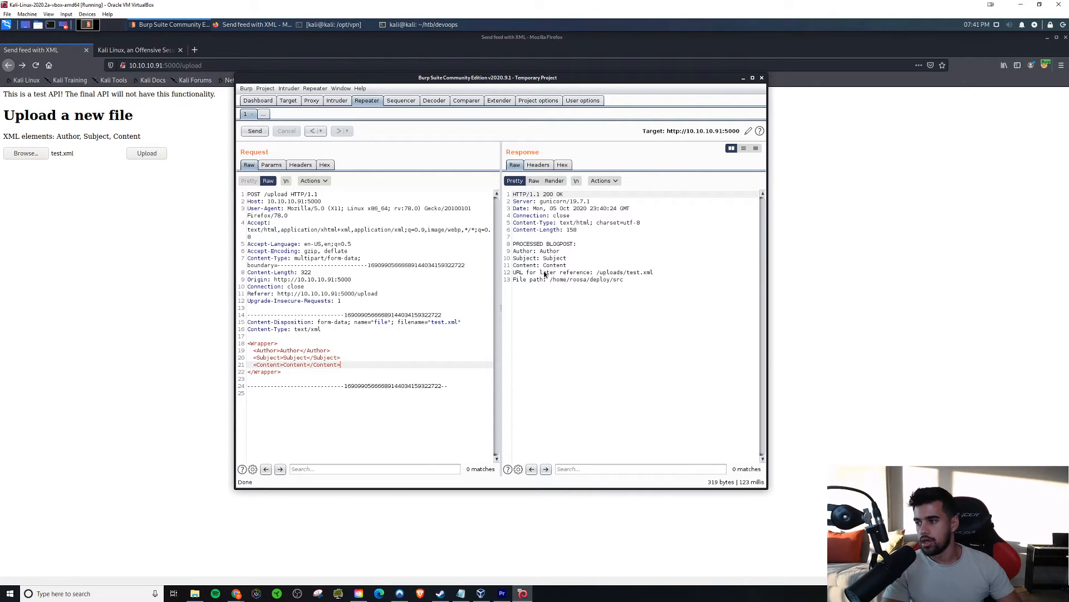
mouse_move(606, 465)
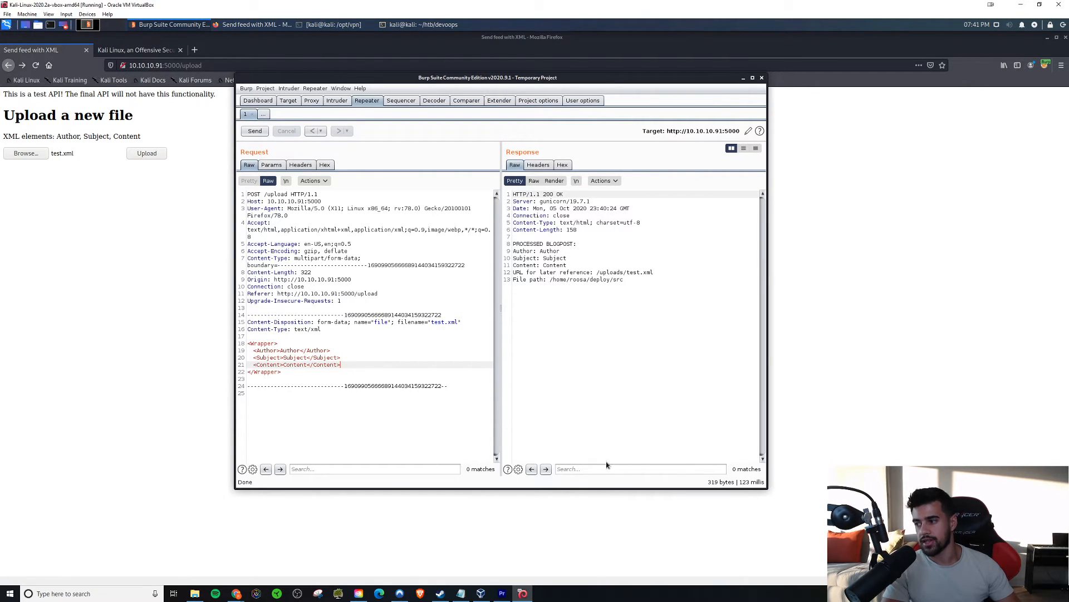
mouse_move(534, 237)
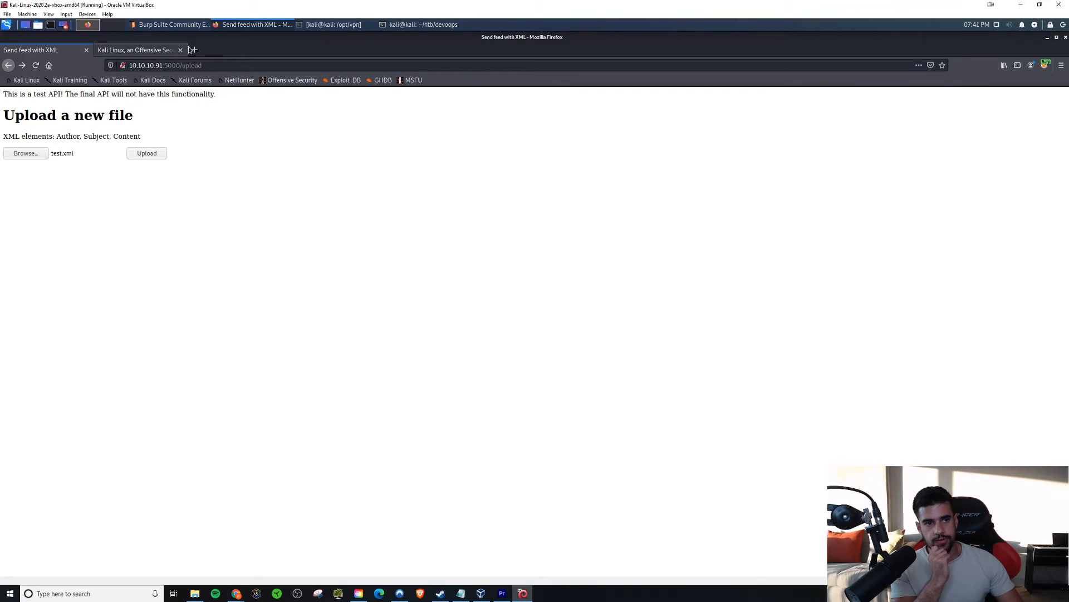
Rerun the earlier Google search for 'allthethings payloads' in a new tab.
click(194, 50)
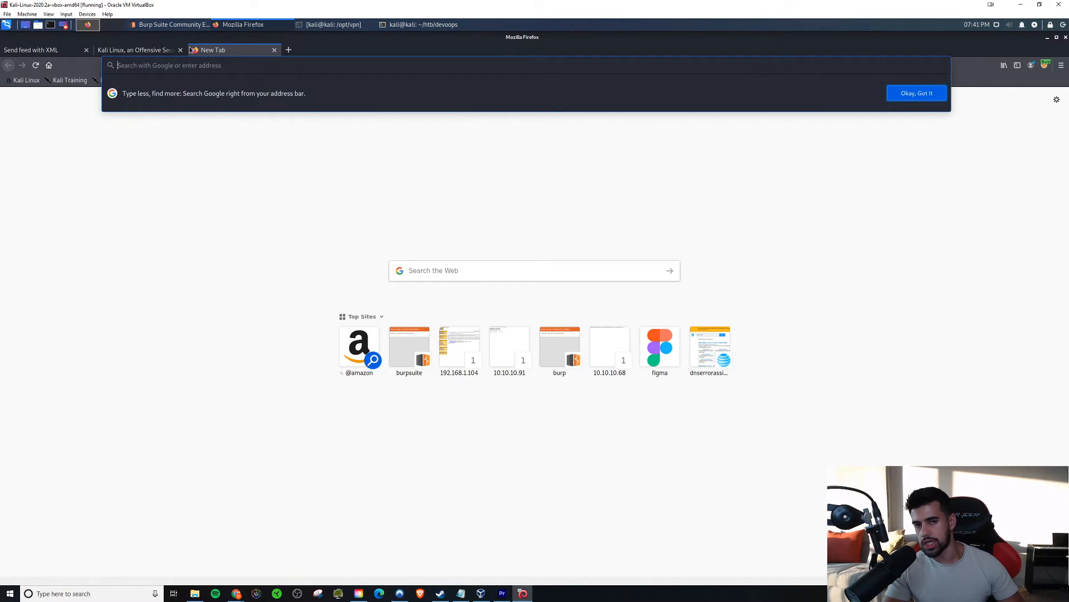
text(a)
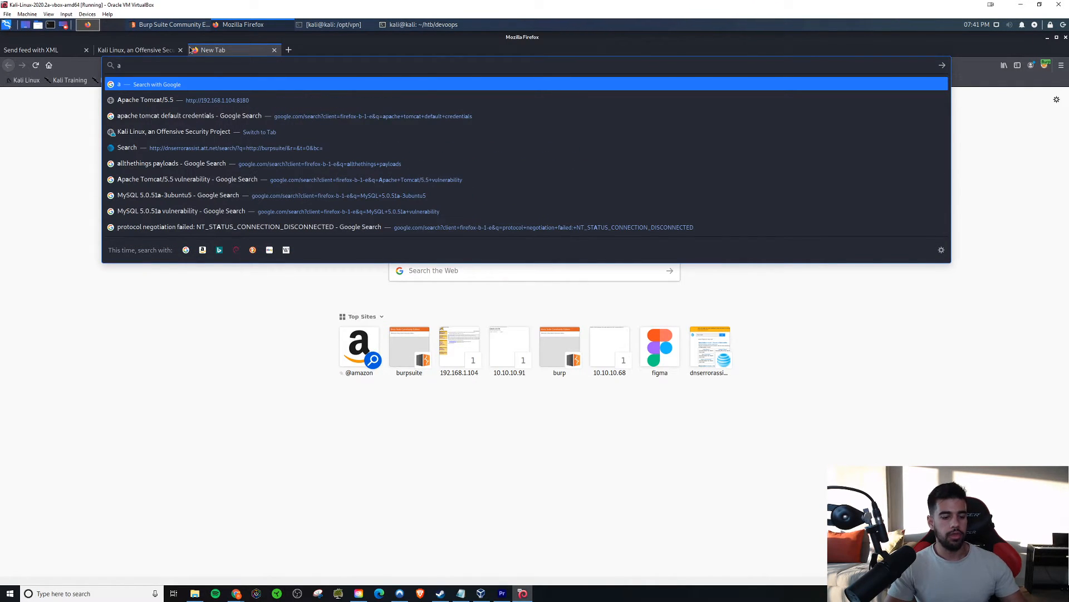
click(170, 164)
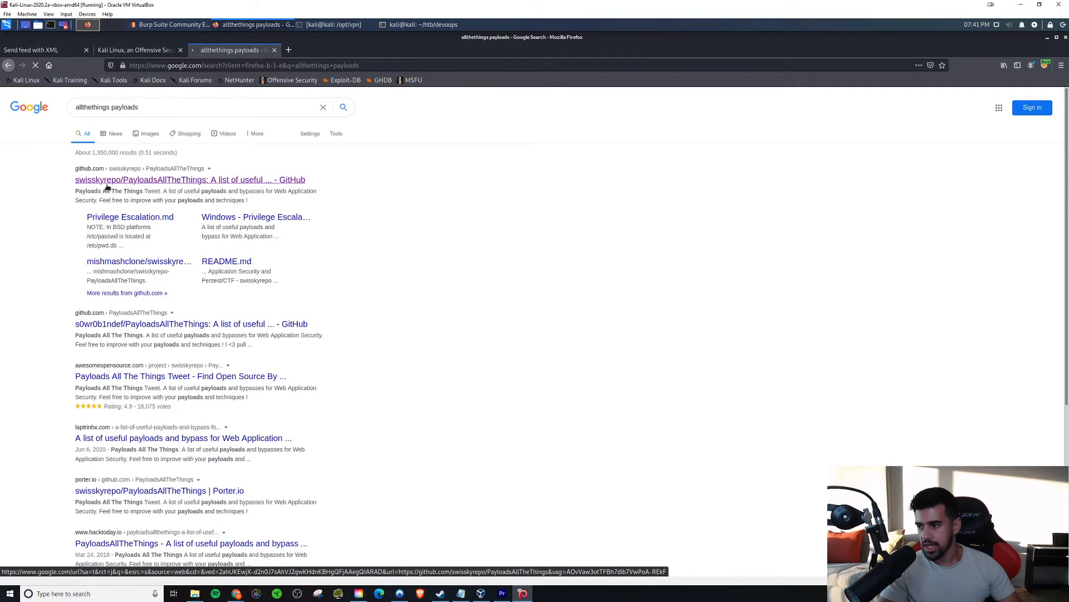
mouse_move(117, 191)
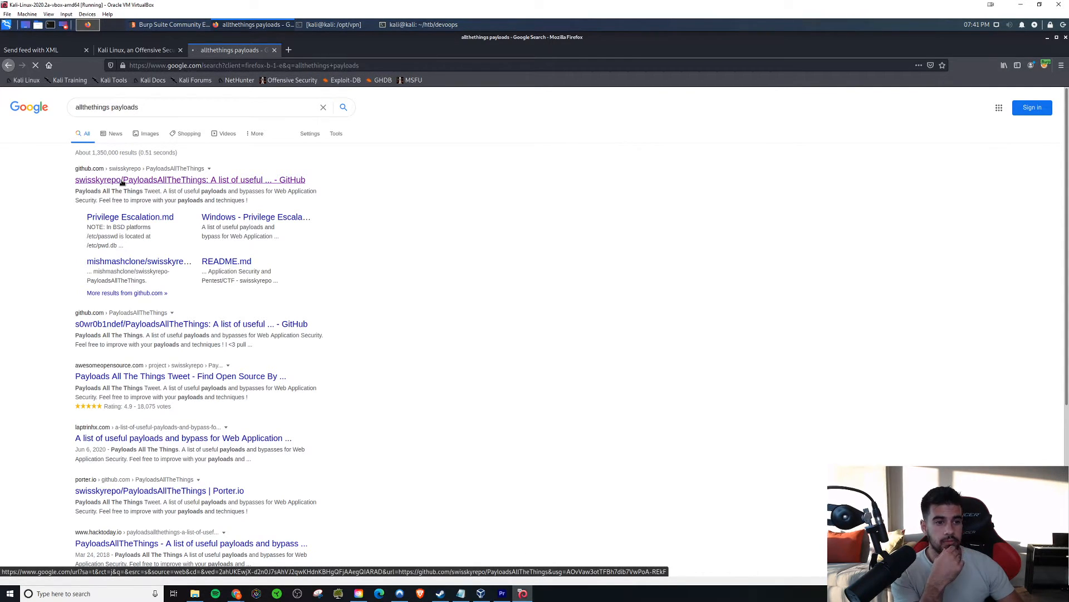
Open PayloadsAllTheThings' XXE Injection guide and scroll to the Classic XXE /etc/passwd payloads.
click(189, 179)
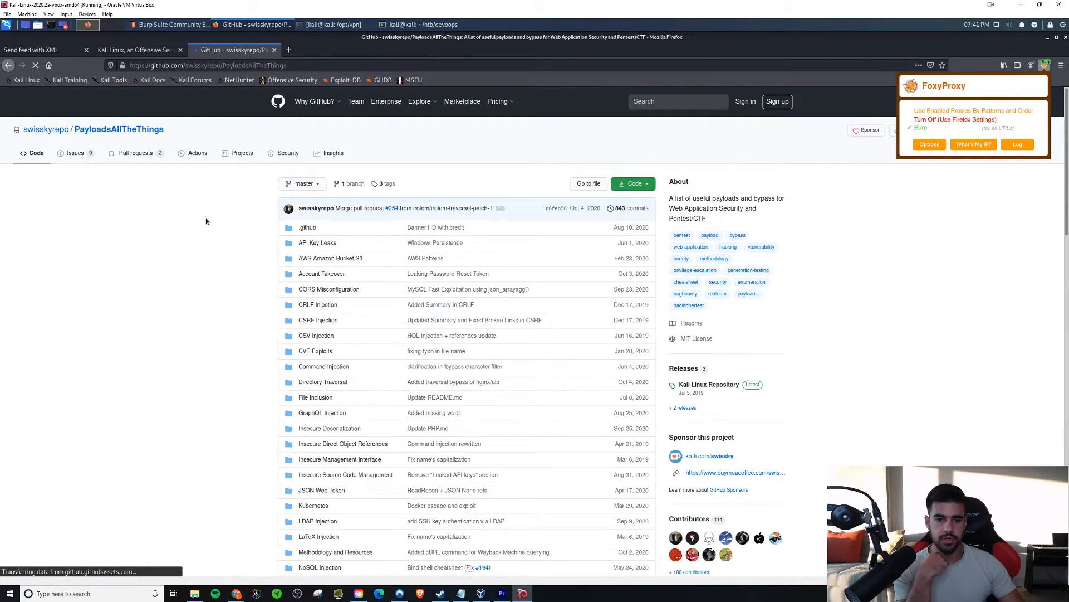
scroll(down, 3)
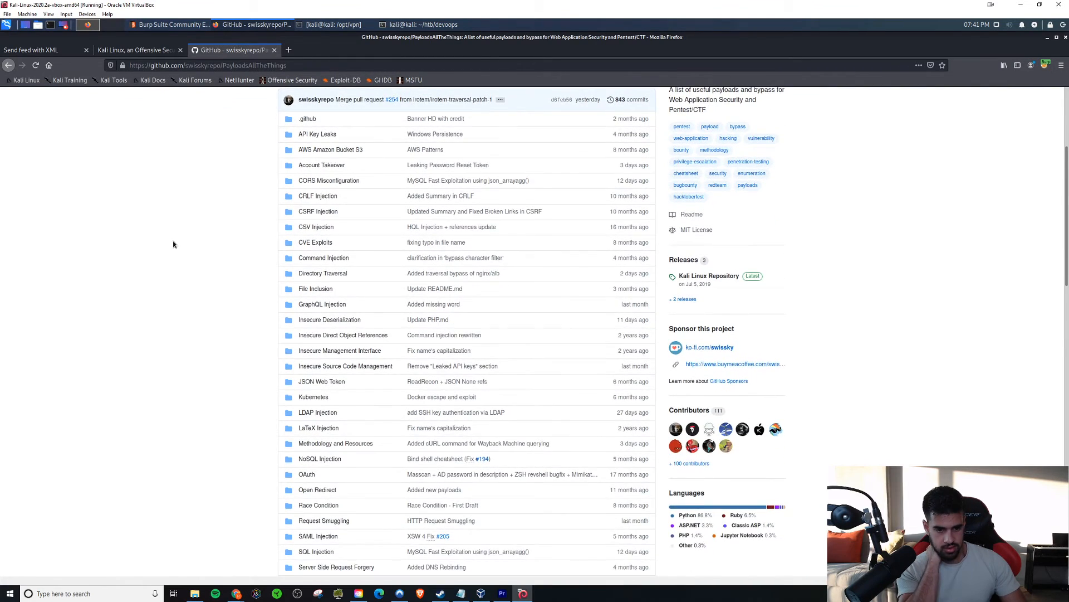
scroll(down, 3)
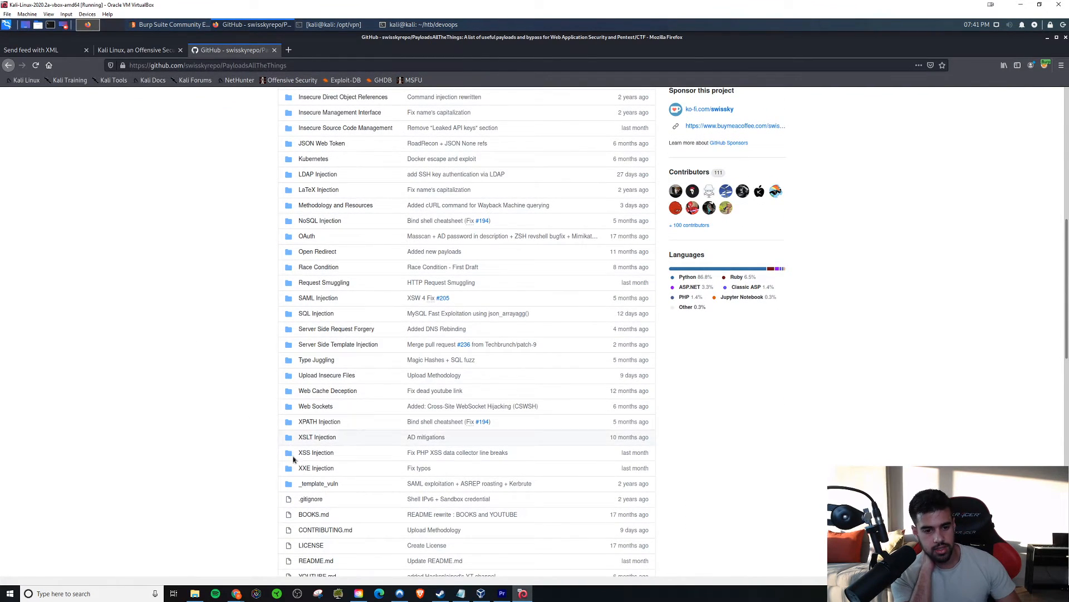
click(316, 466)
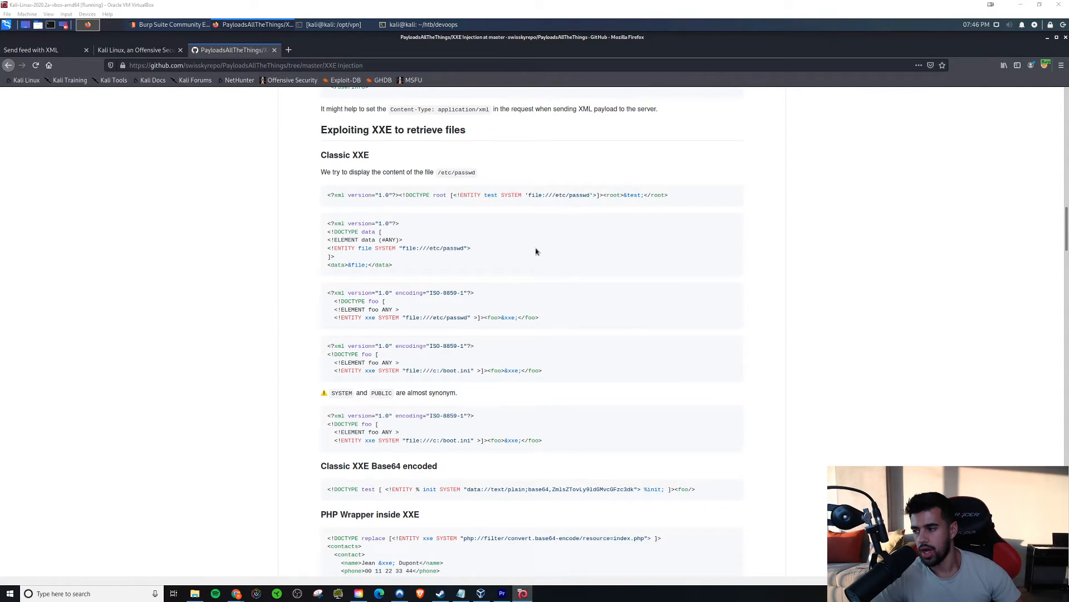
scroll(up, 3)
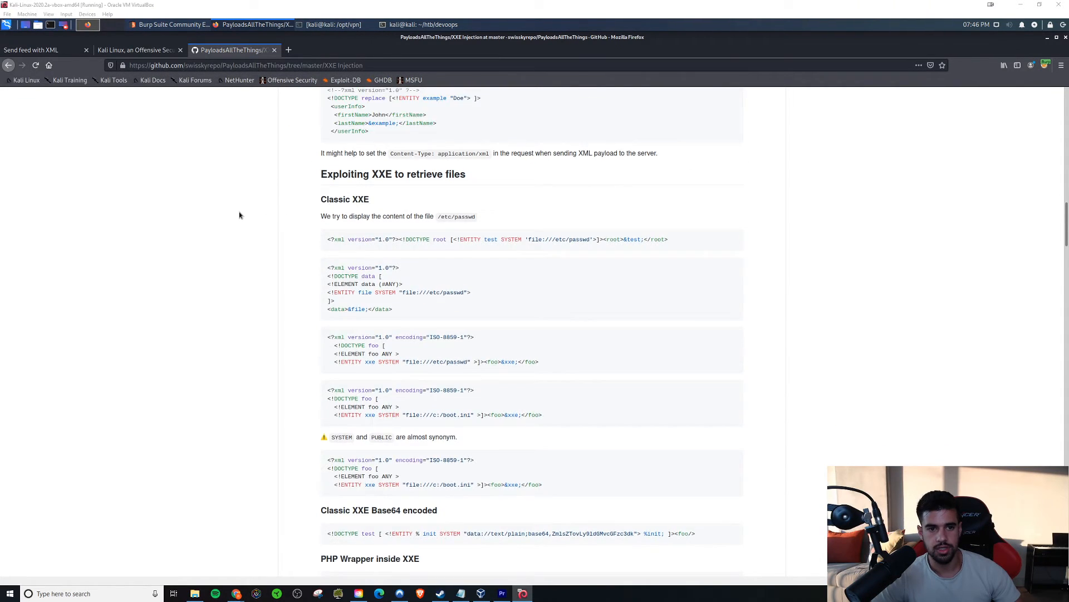
scroll(down, 3)
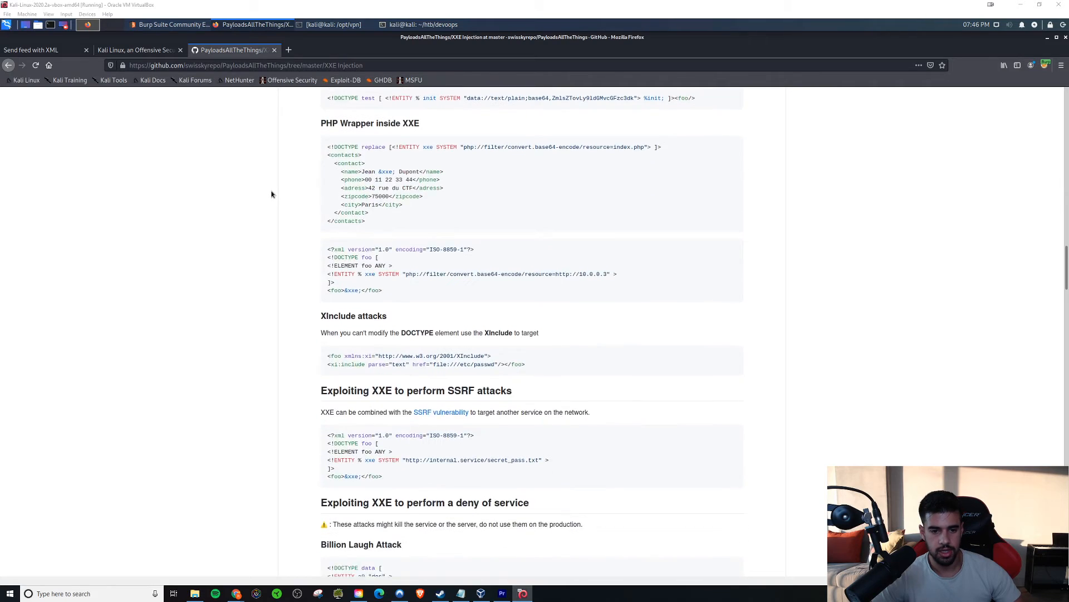
scroll(down, 3)
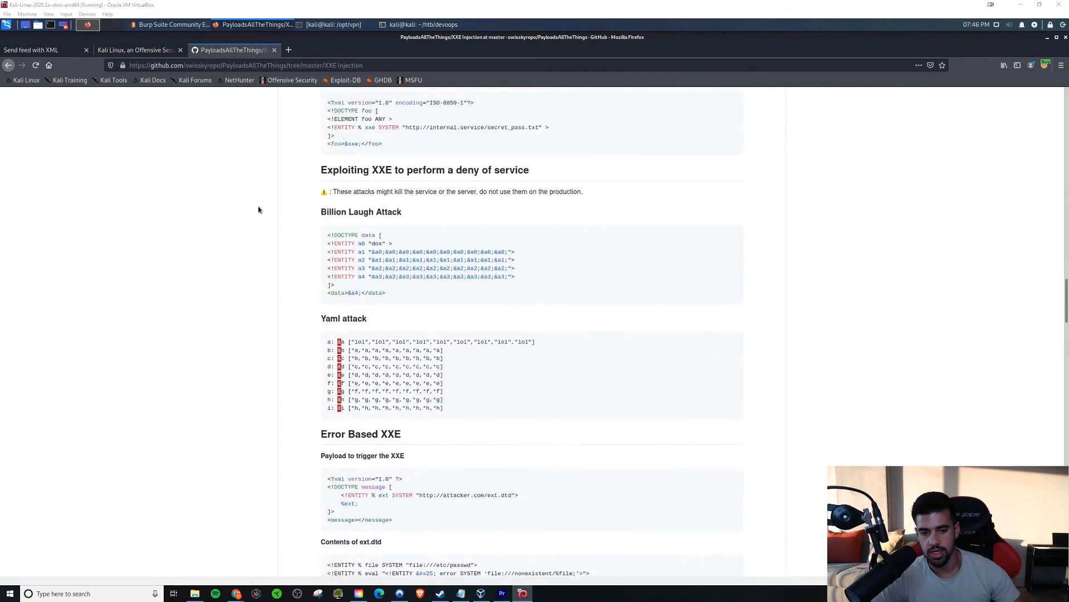
scroll(up, 3)
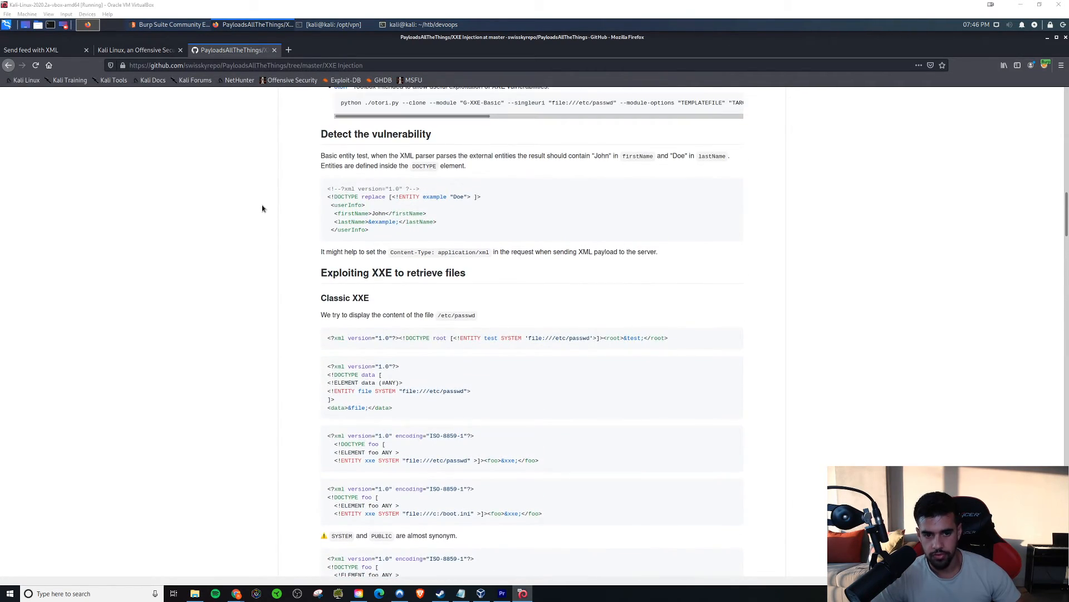
scroll(down, 3)
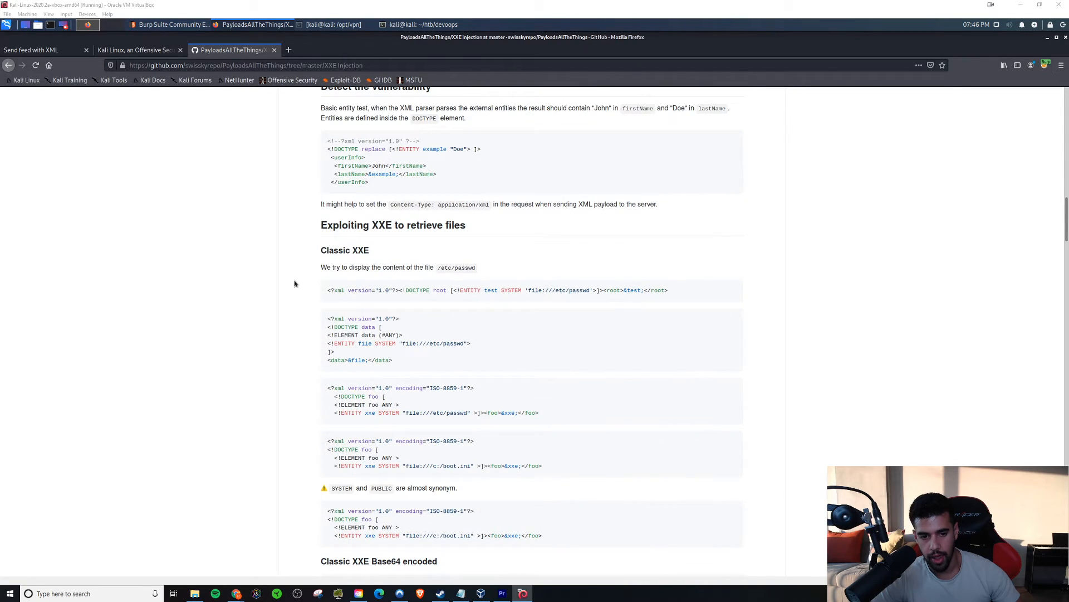
mouse_move(427, 405)
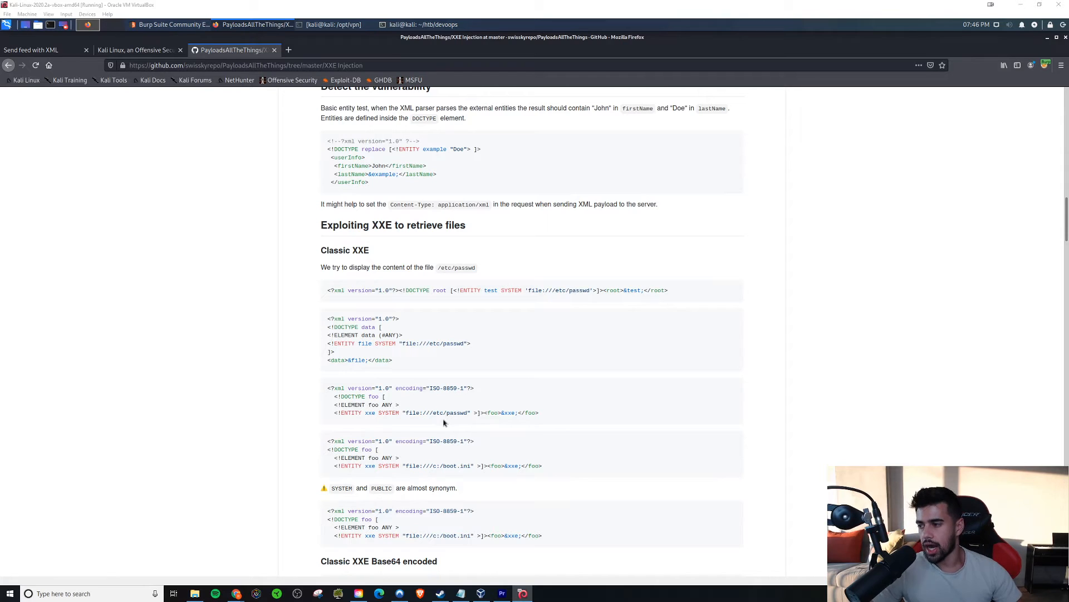
mouse_move(367, 386)
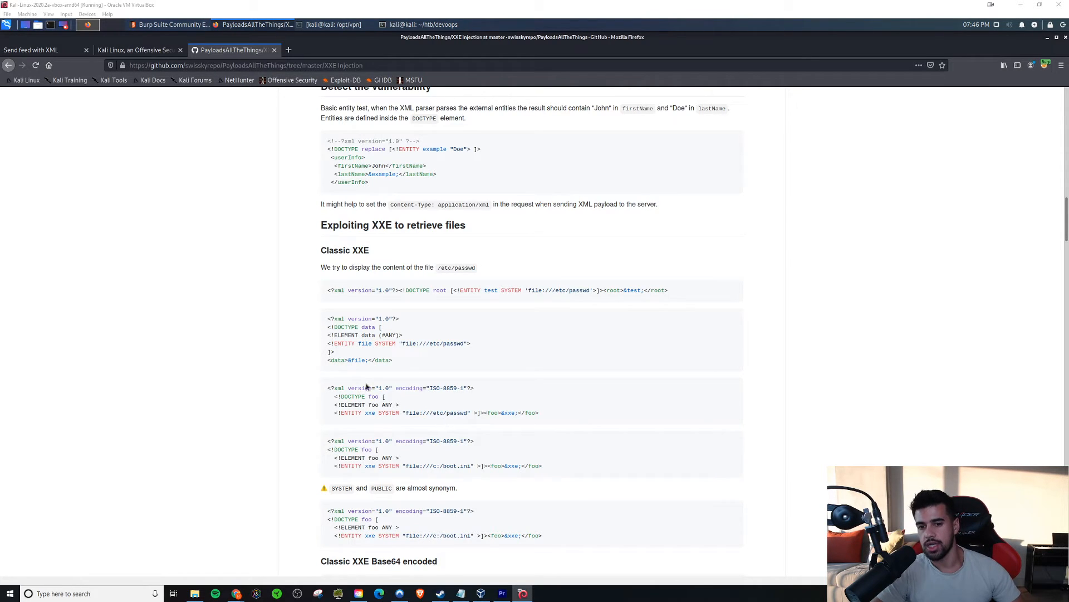
mouse_move(460, 410)
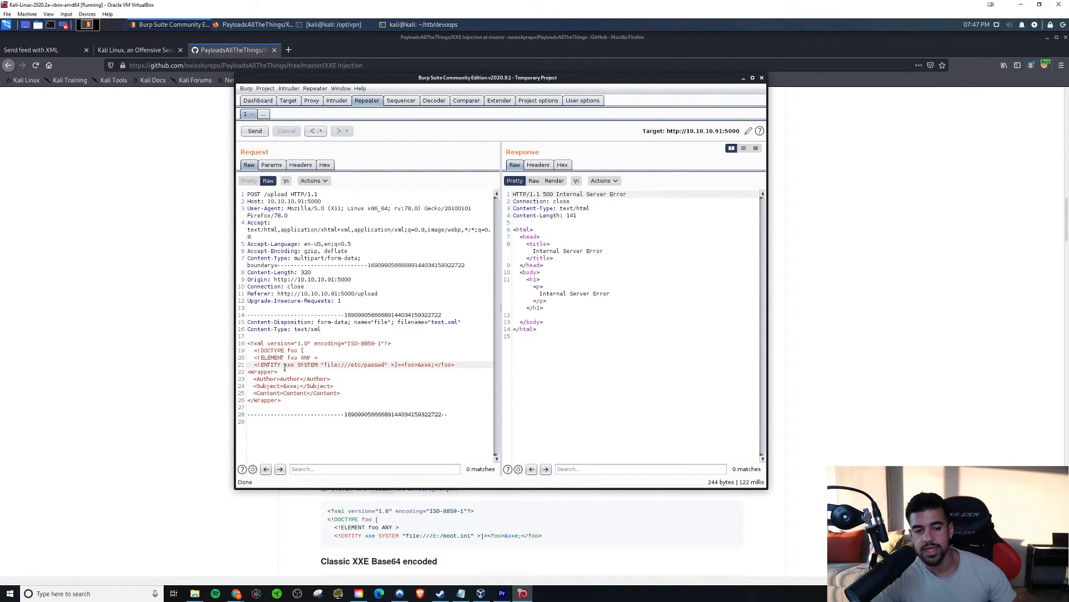
Rename the pasted entity to xmli reading file:///etc/passwd and reference &xmli; inside Subject.
double_click(288, 364)
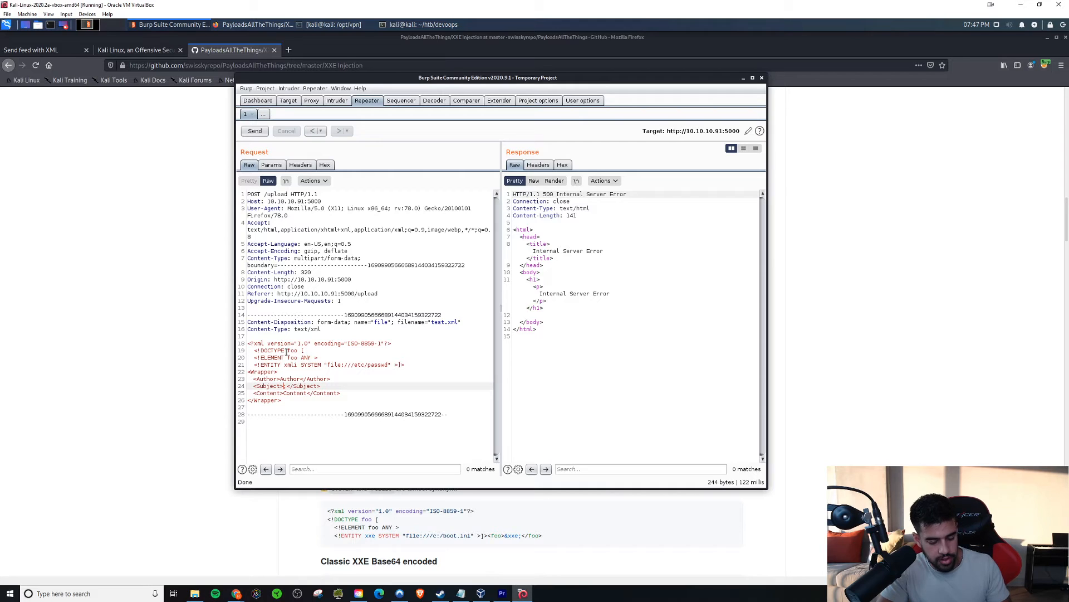
text(&;)
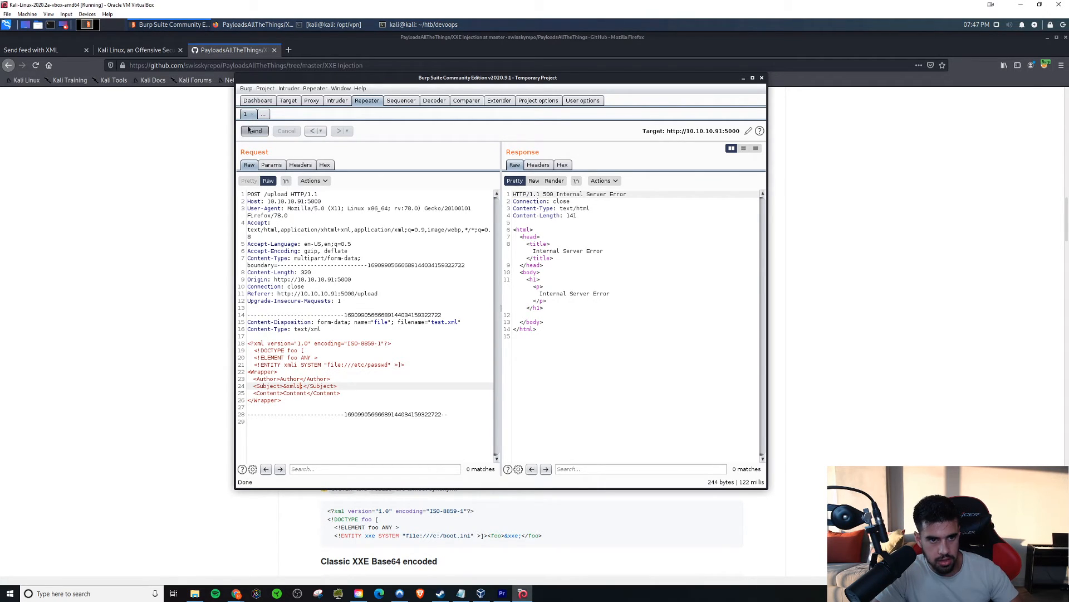
Resend the XXE upload and scroll through the /etc/passwd lines returned in Subject.
click(254, 130)
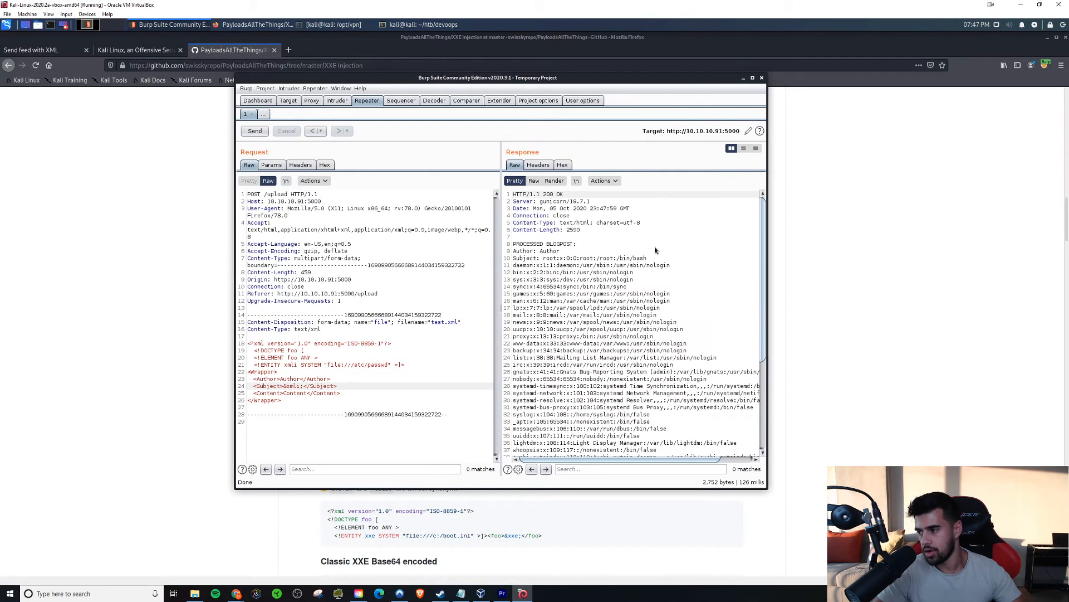
mouse_move(528, 260)
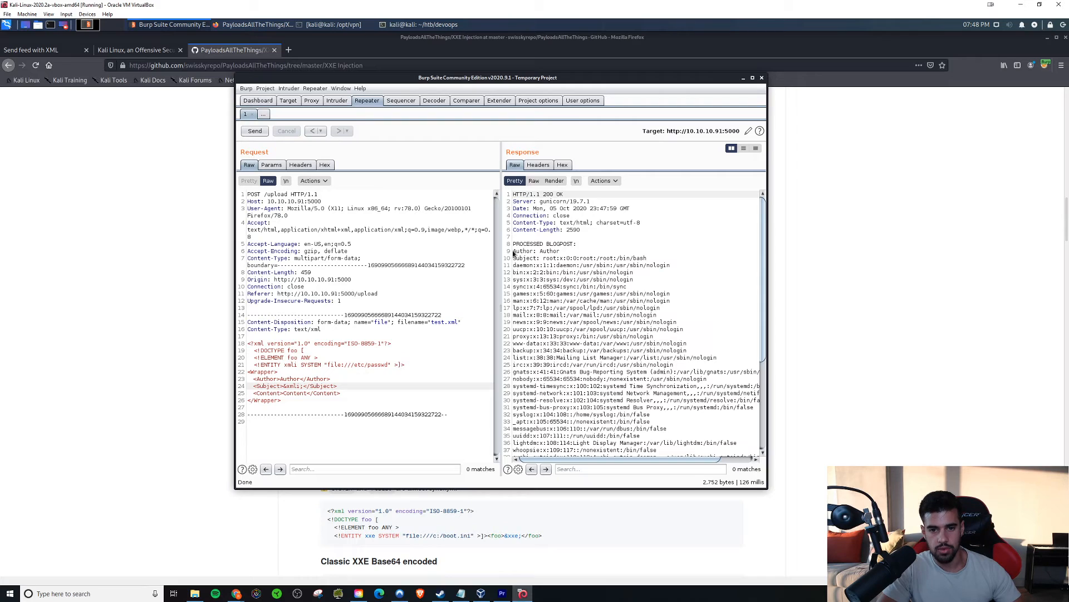
double_click(536, 251)
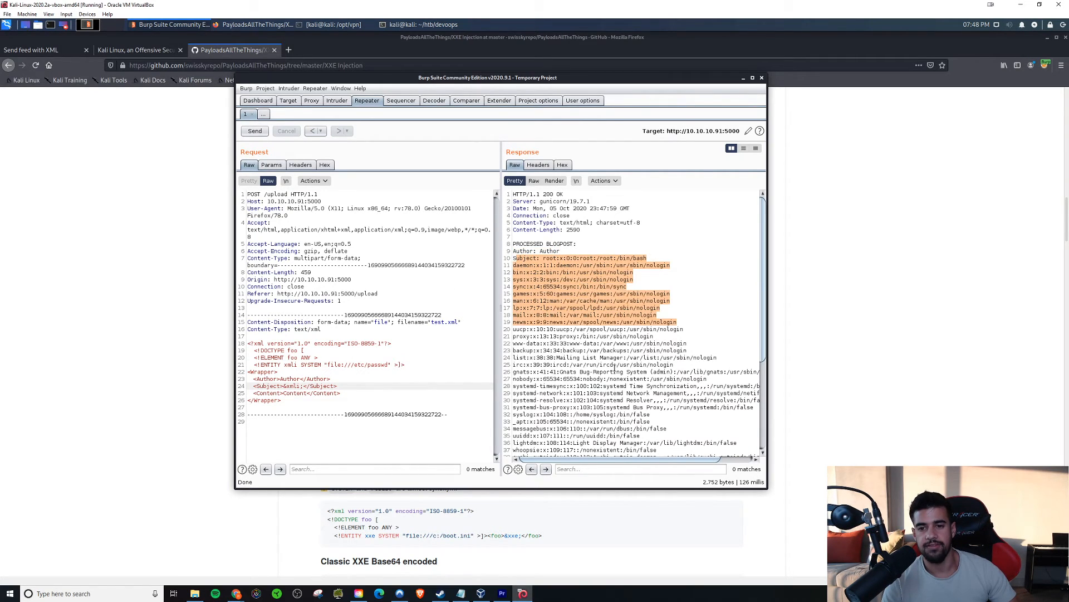
scroll(down, 3)
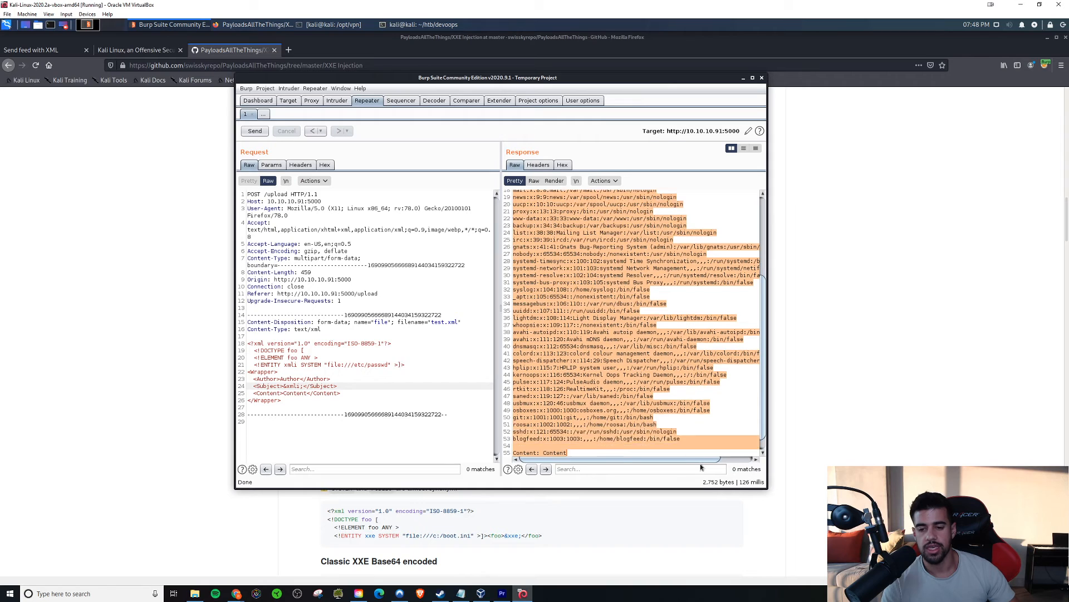
scroll(down, 3)
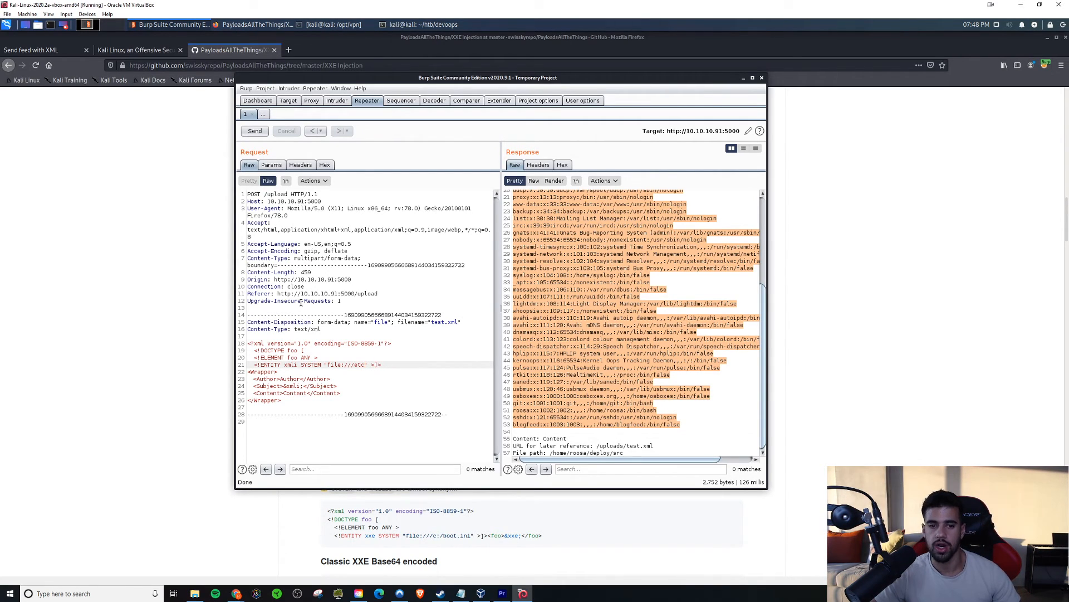
Trim the entity's SYSTEM path from file:///etc/passwd down to file:///.
click(324, 365)
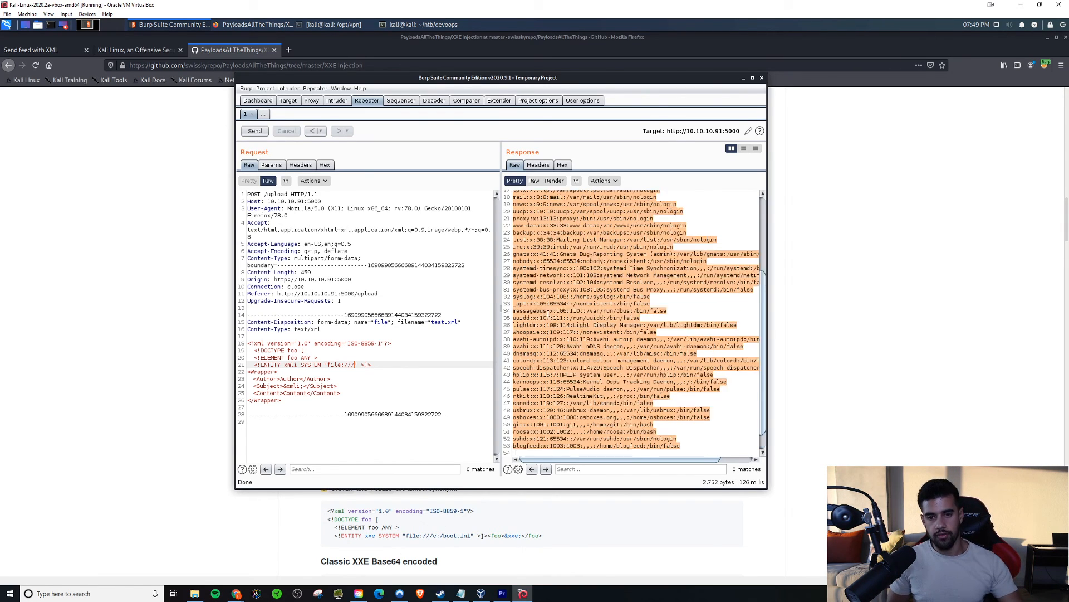
scroll(up, 3)
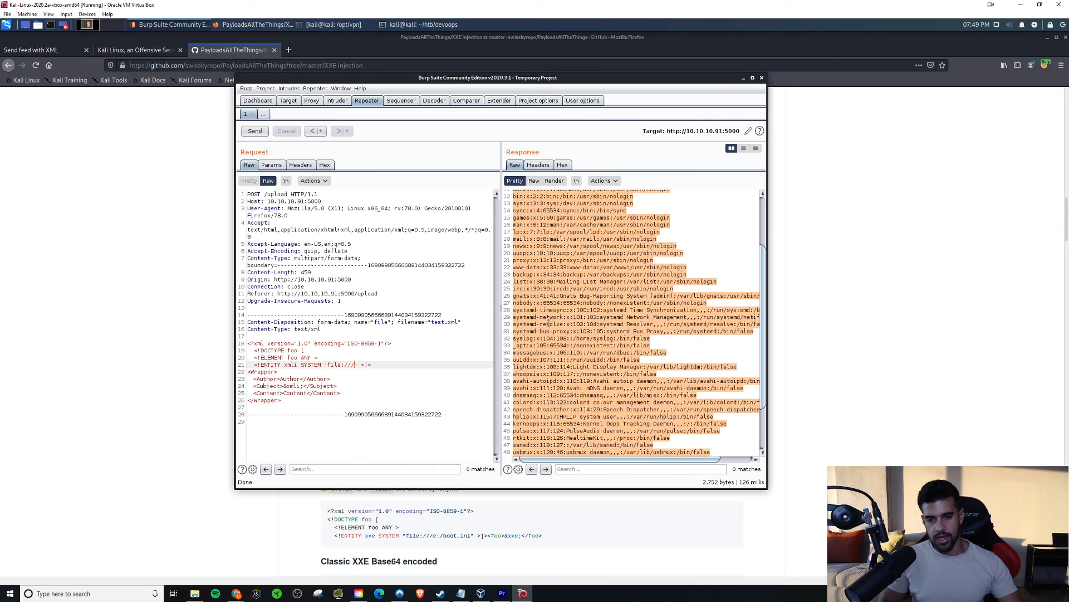
scroll(down, 3)
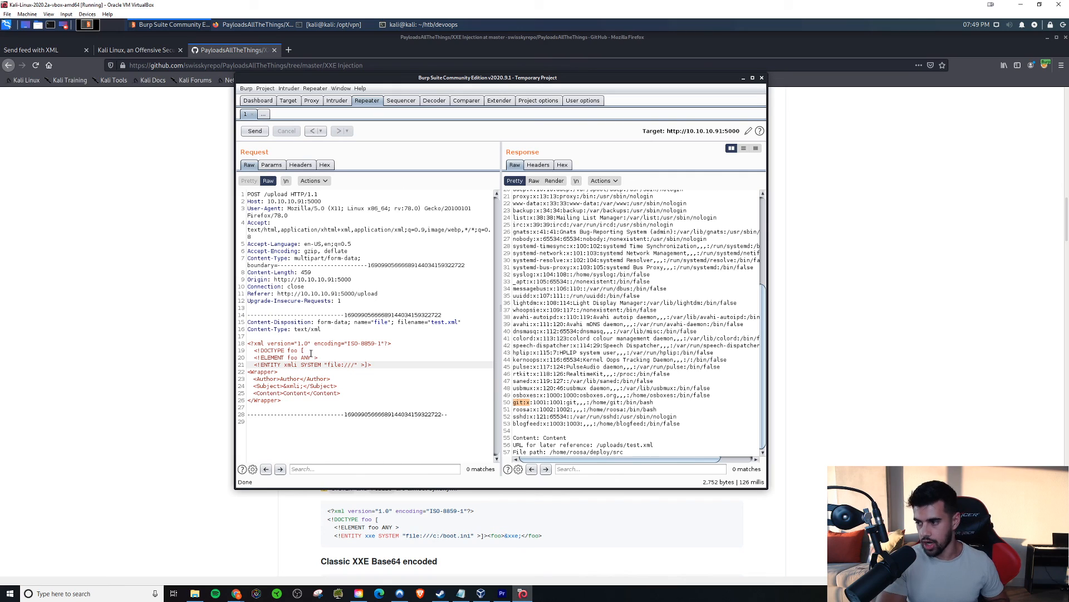
mouse_move(469, 178)
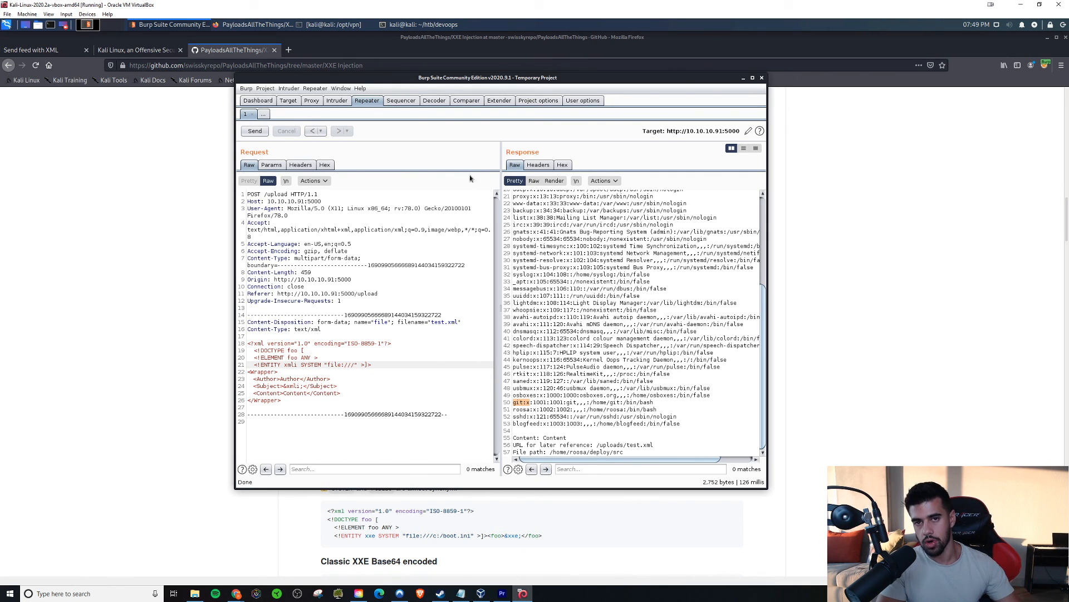